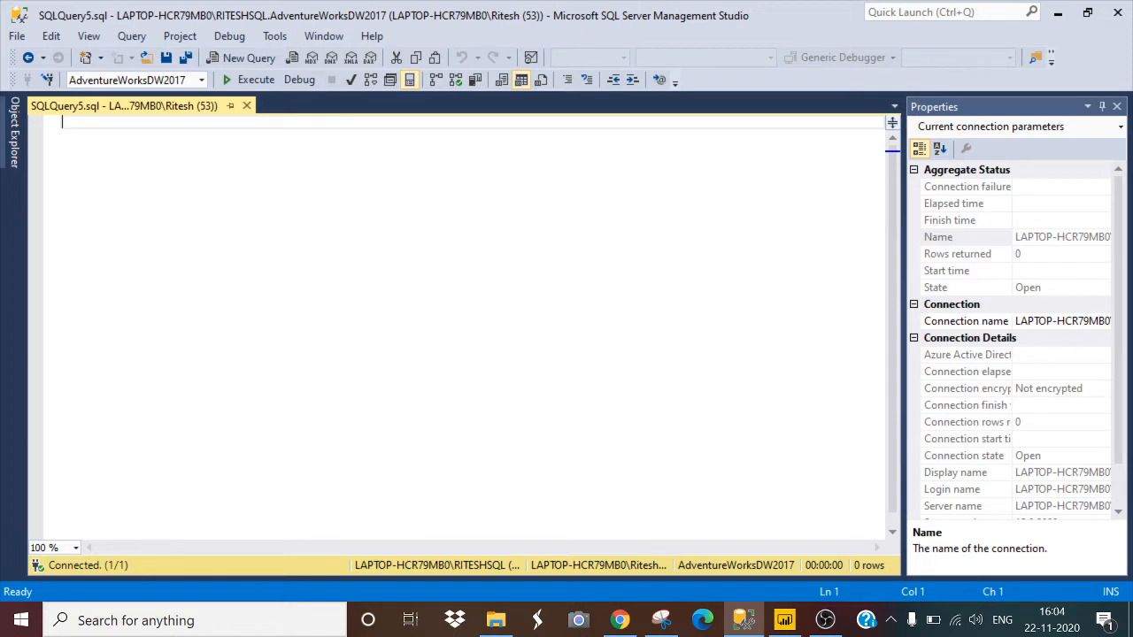
Run select * from DimProduct and select * from FactInternetSales to return both tables.
type("select * from")
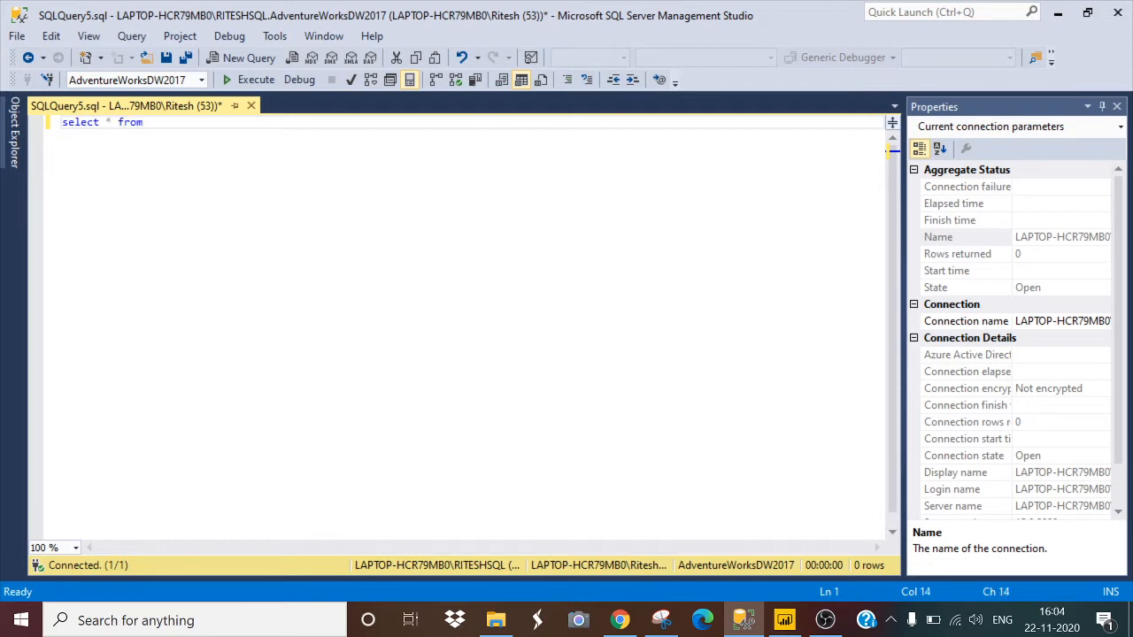
type("dimpr")
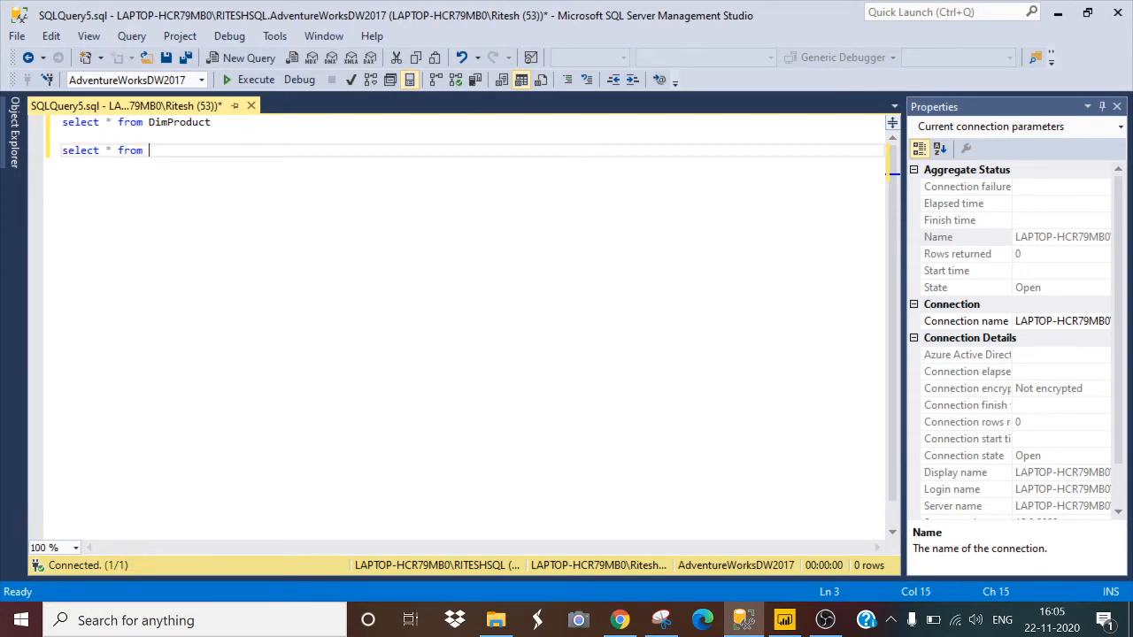
type("fact")
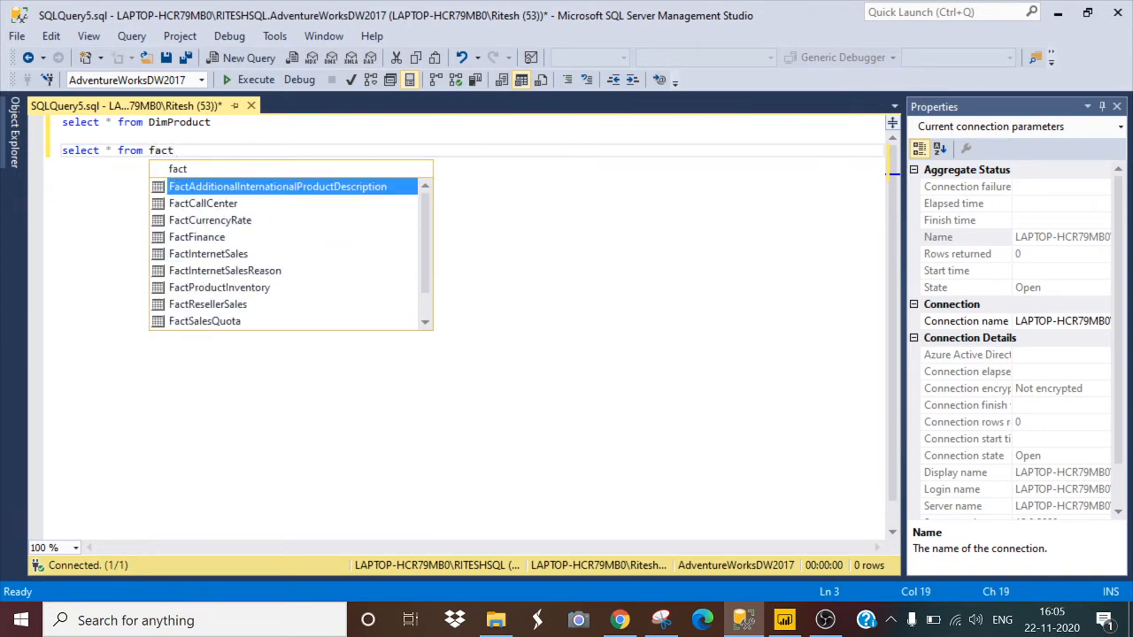
type("InternetSales")
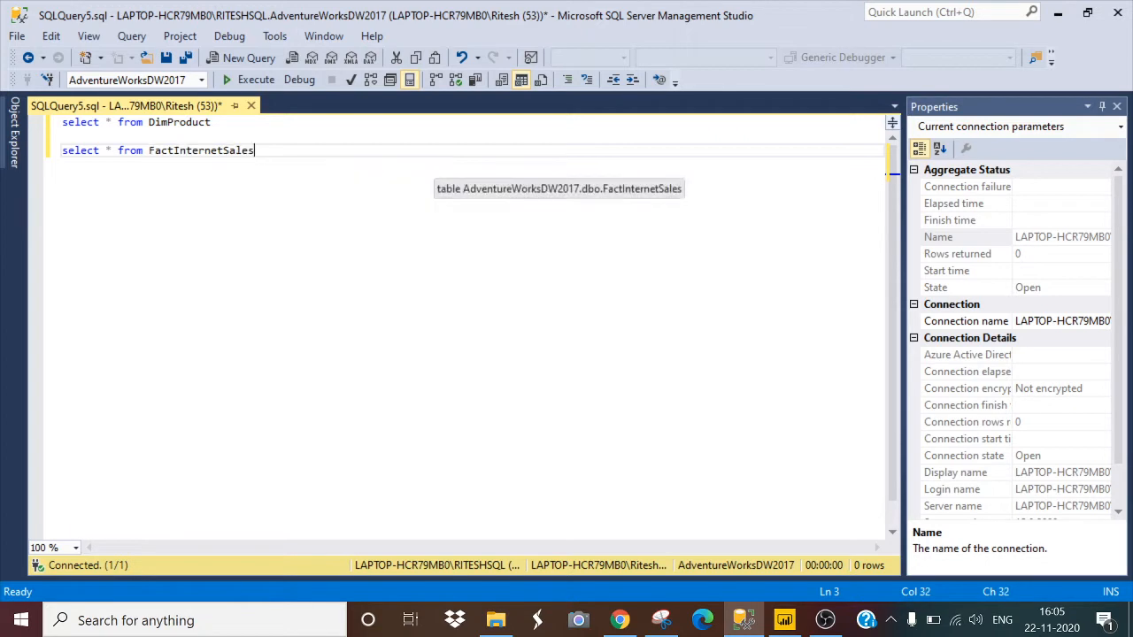
key("ctrl+a")
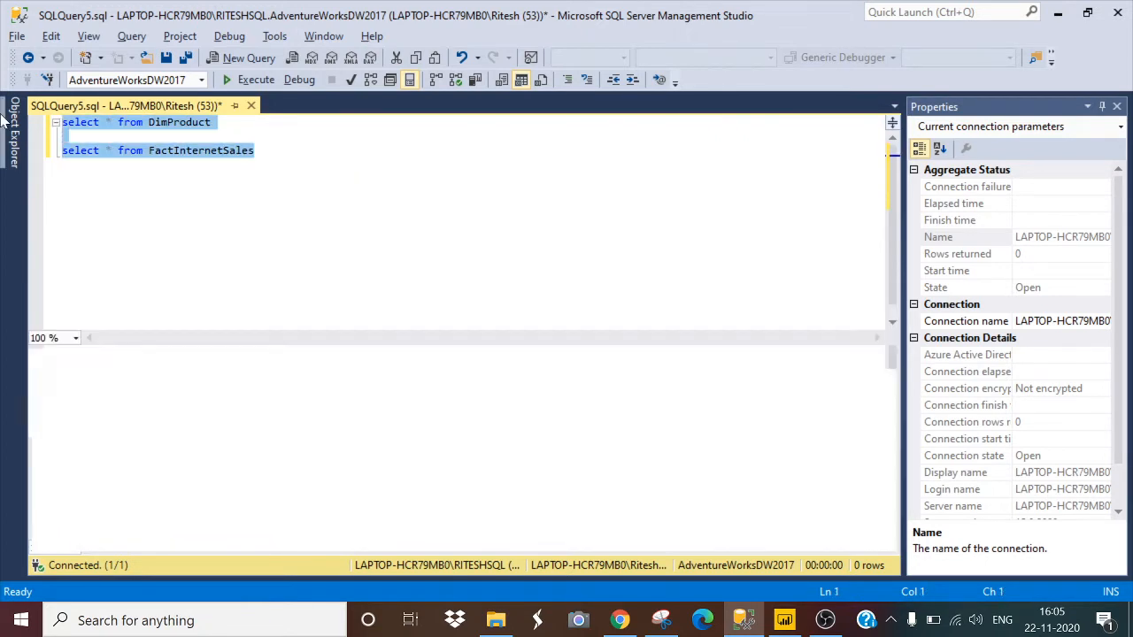
left_click(255, 80)
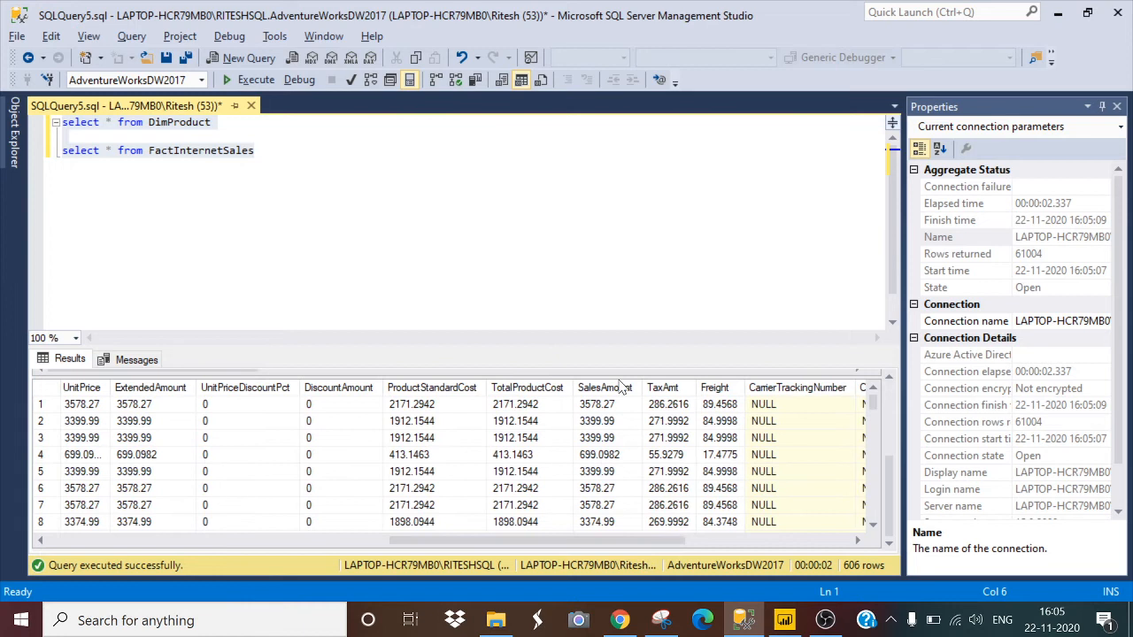
Write select from DimProduct d inner join FactInternetSales f on d.ProductKey=f.ProductKey.
left_click(605, 388)
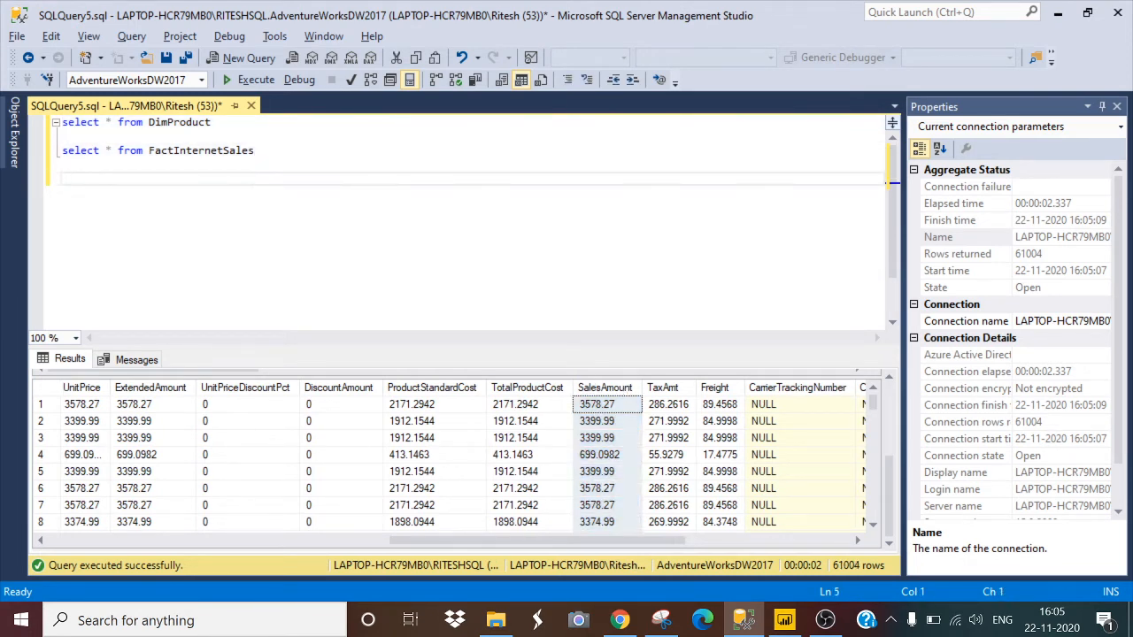
type("select from DimProduct")
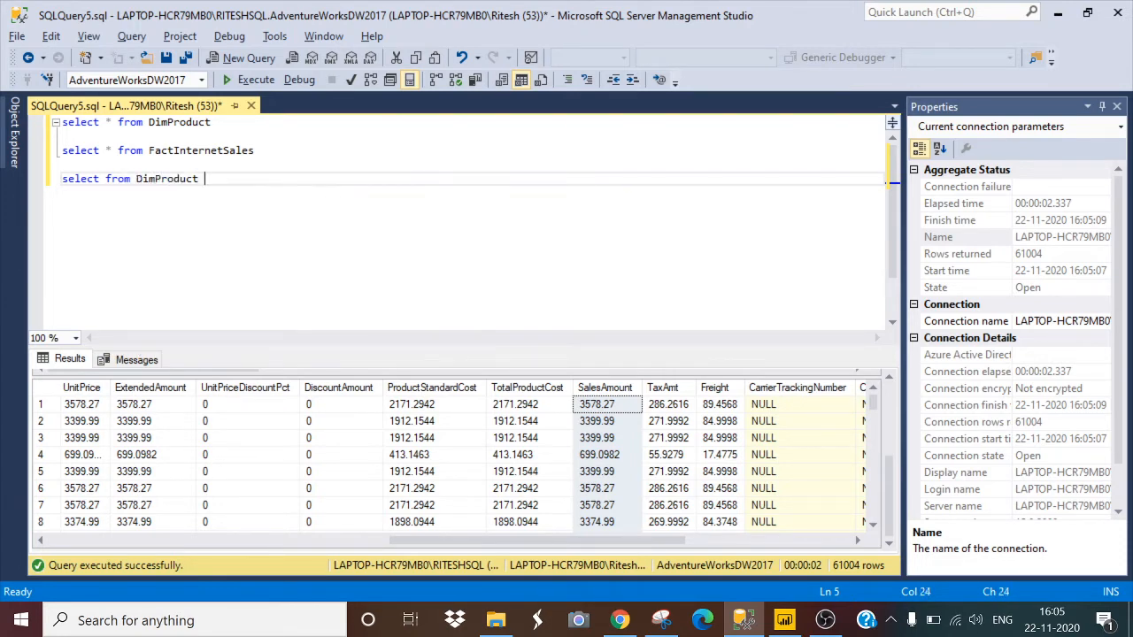
type("d inner")
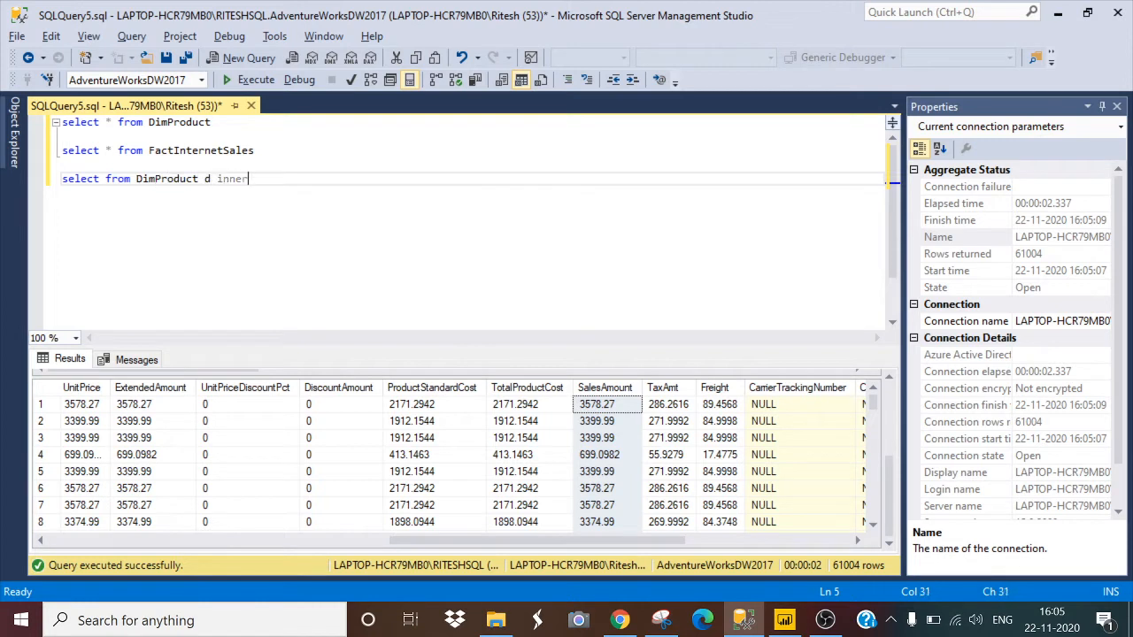
type("jiin]")
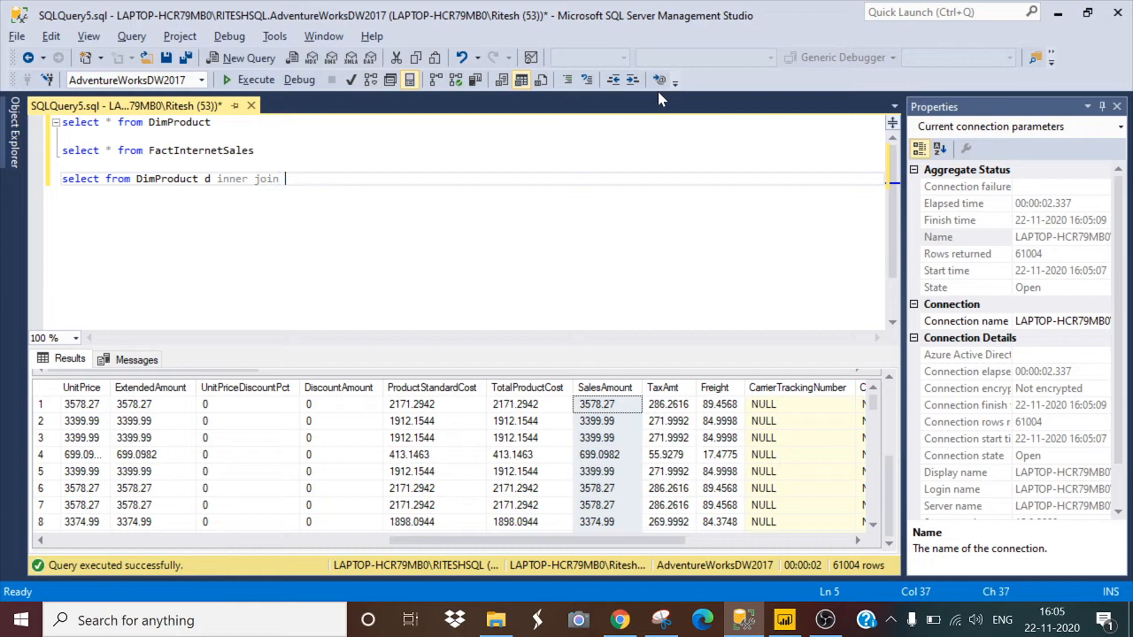
type("factin")
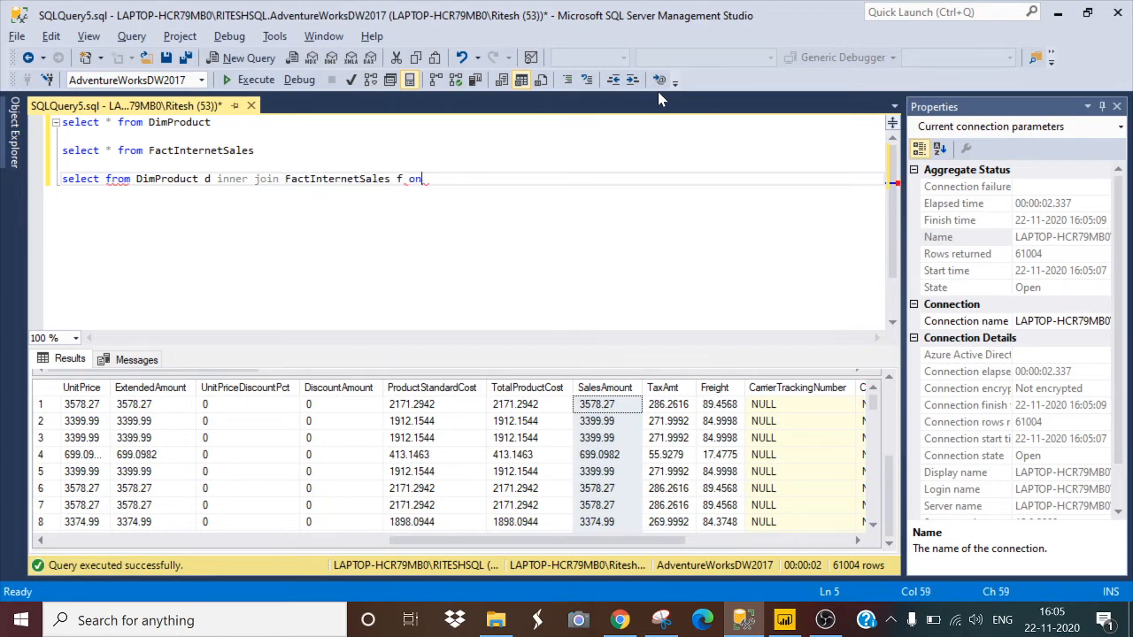
type("(")
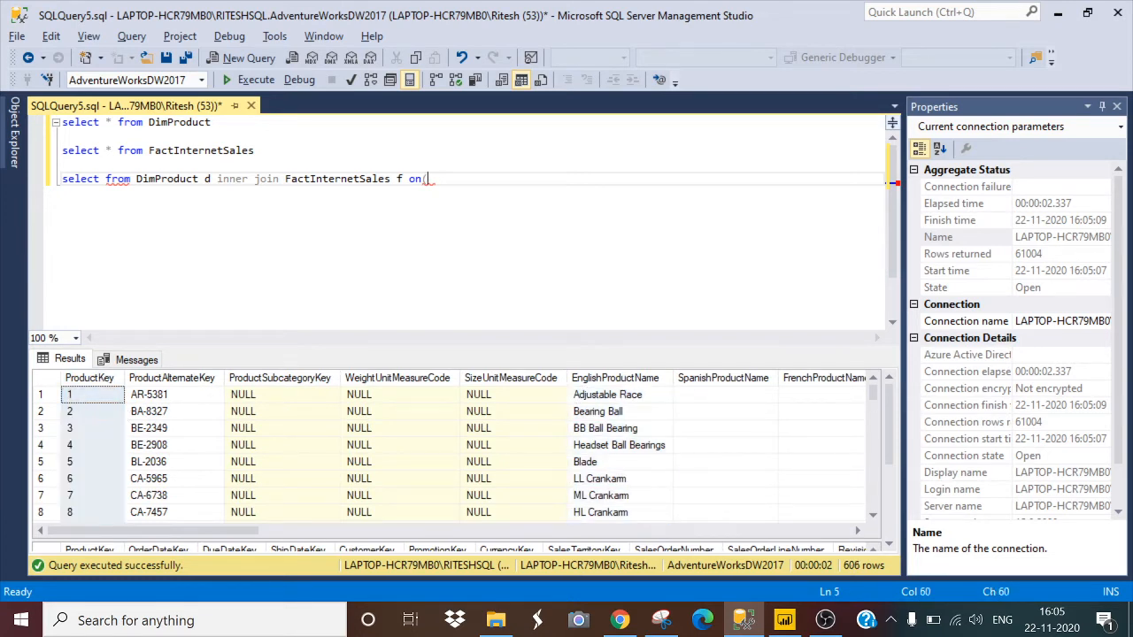
left_click(256, 79)
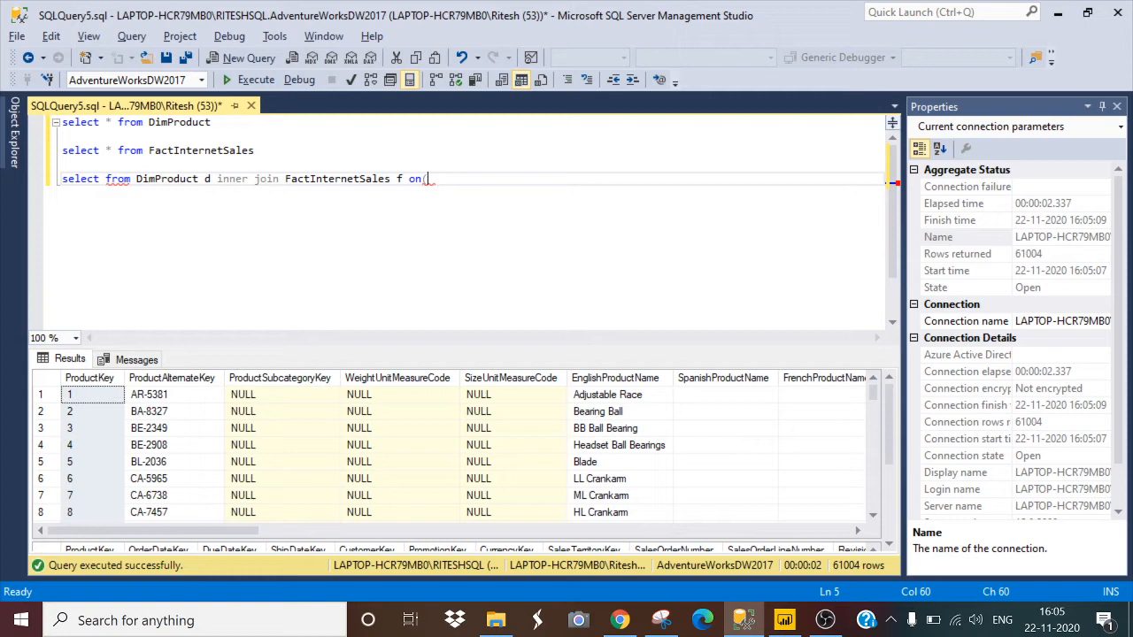
type("d.productKey")
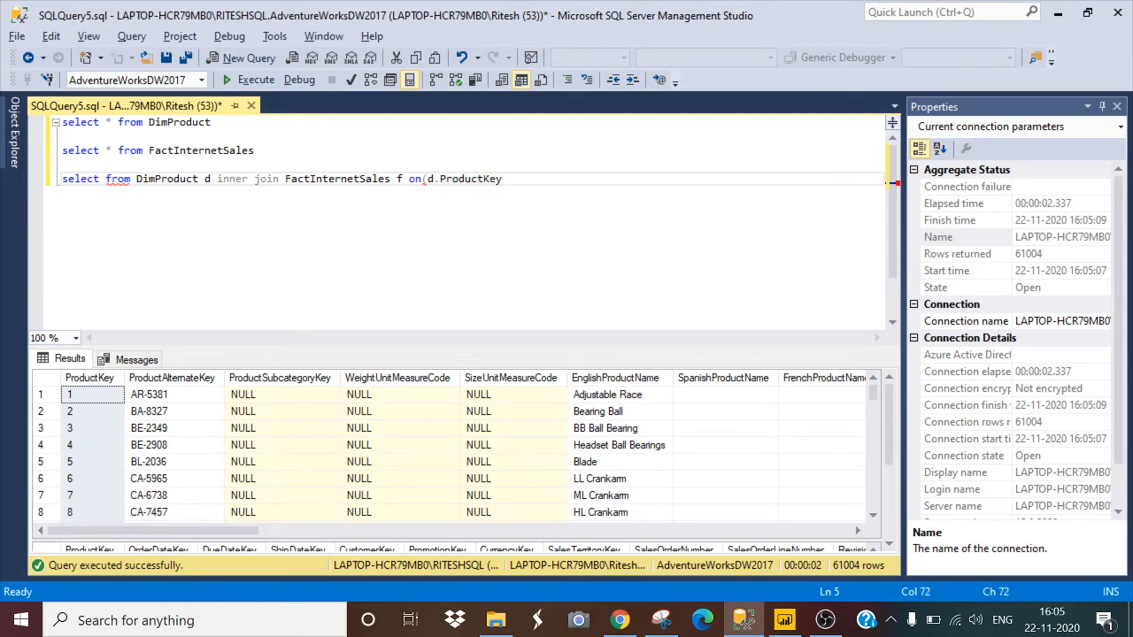
type("=f.p")
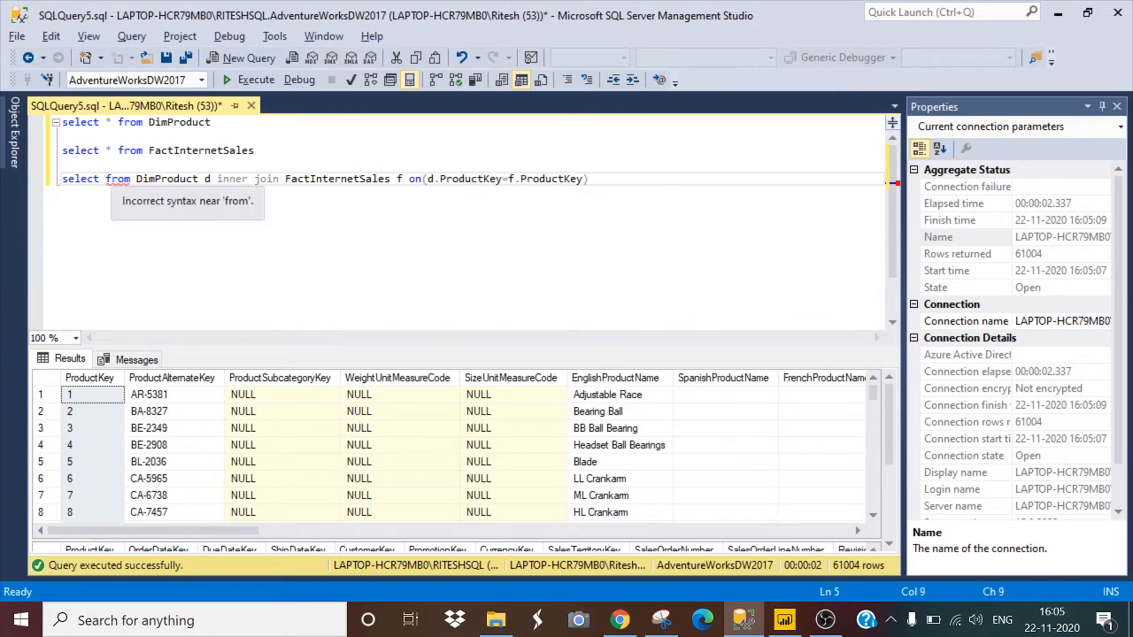
Select EnglishProductName and sum(SalesAmount), grouped by EnglishProductName, returning 130 product totals.
key("Enter")
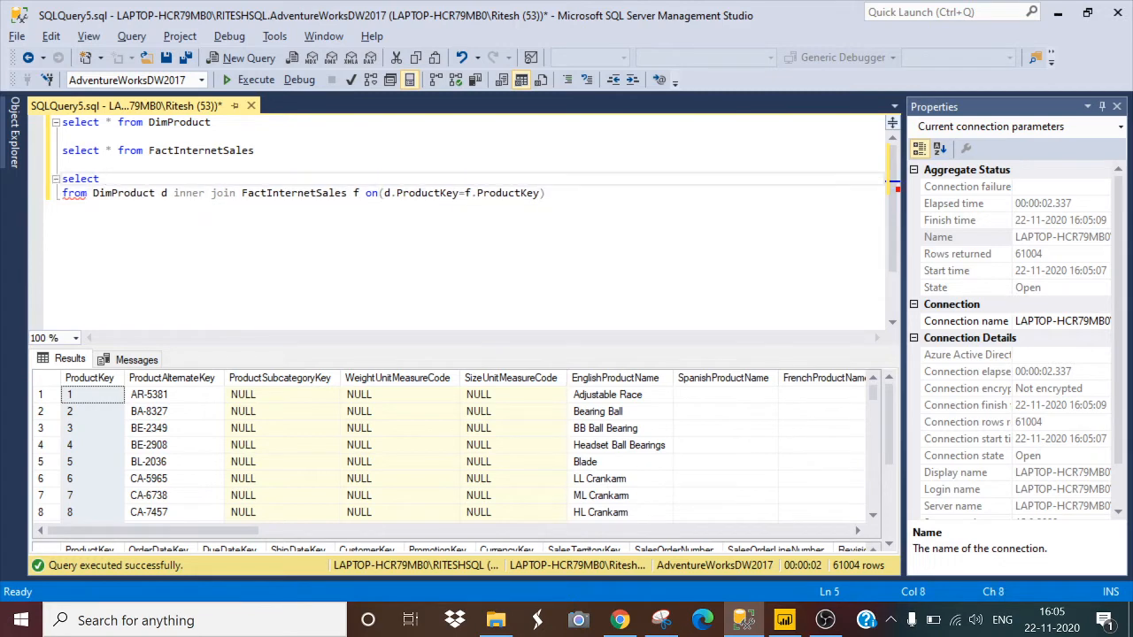
type("EnglishProductName")
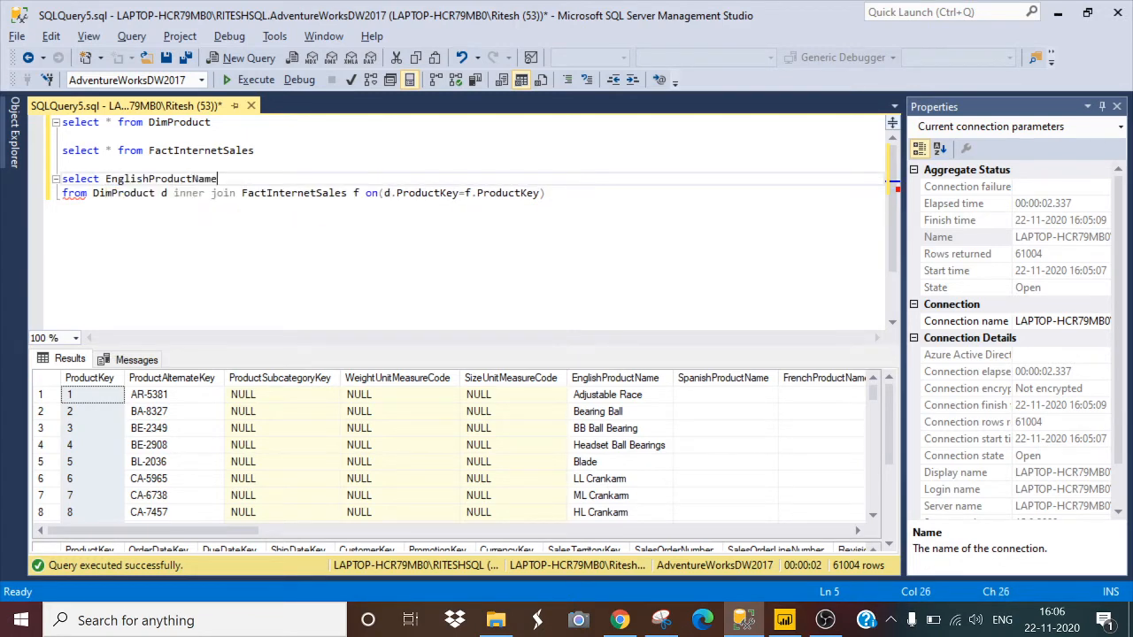
type(",sum")
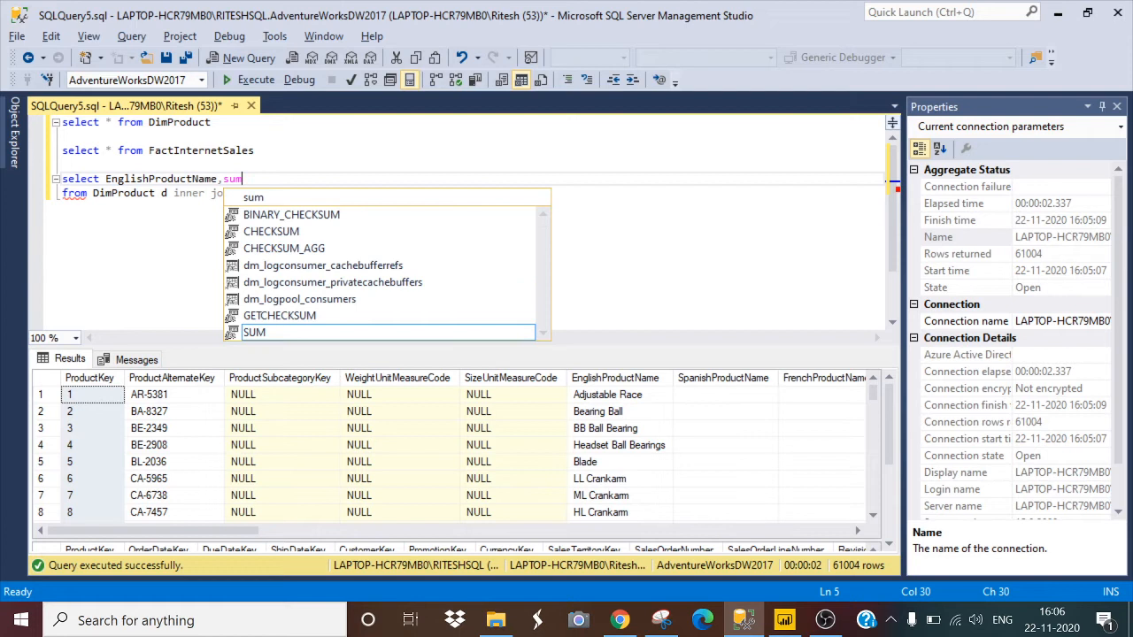
type("(salesamount")
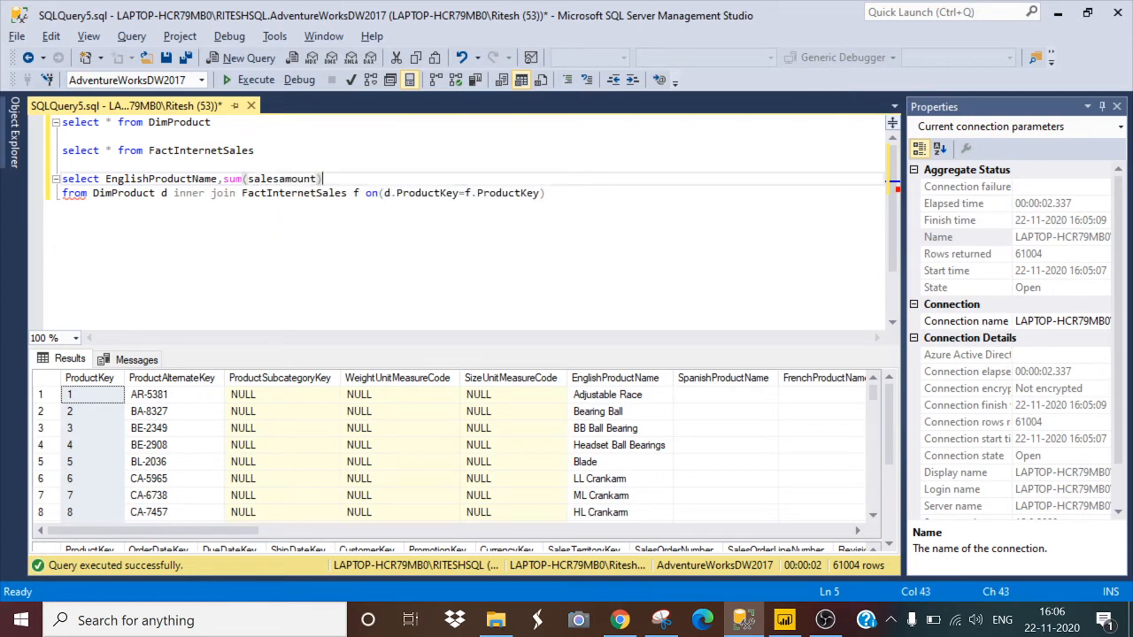
type("group by")
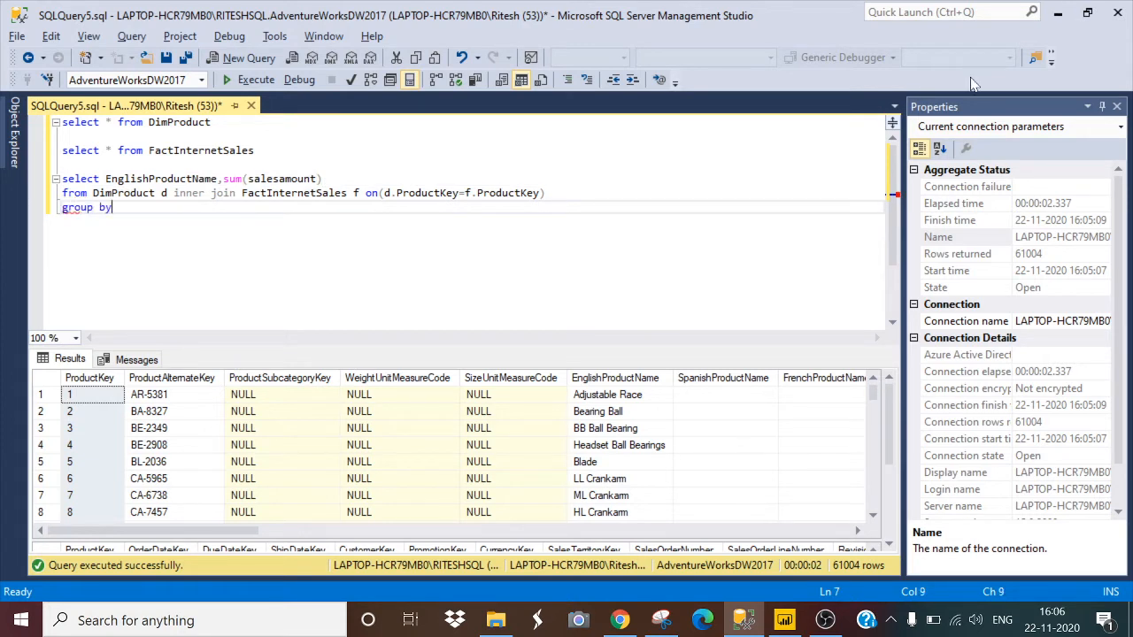
type("eng")
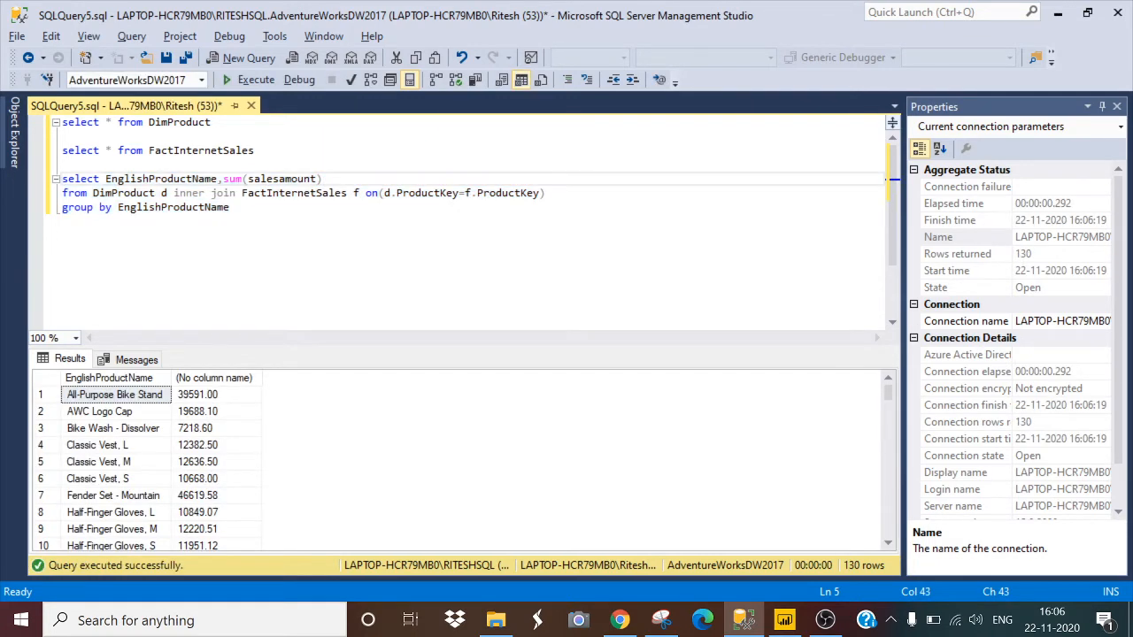
Alias sum(SalesAmount) as Total_sales and rerun the query.
type("as T")
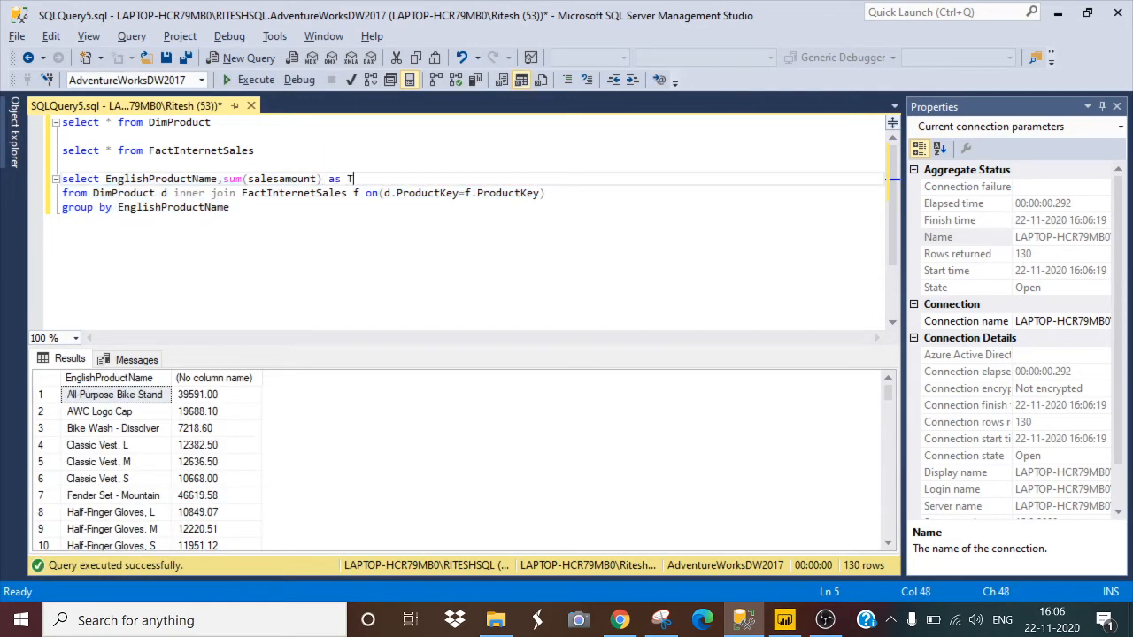
type("otal_sales")
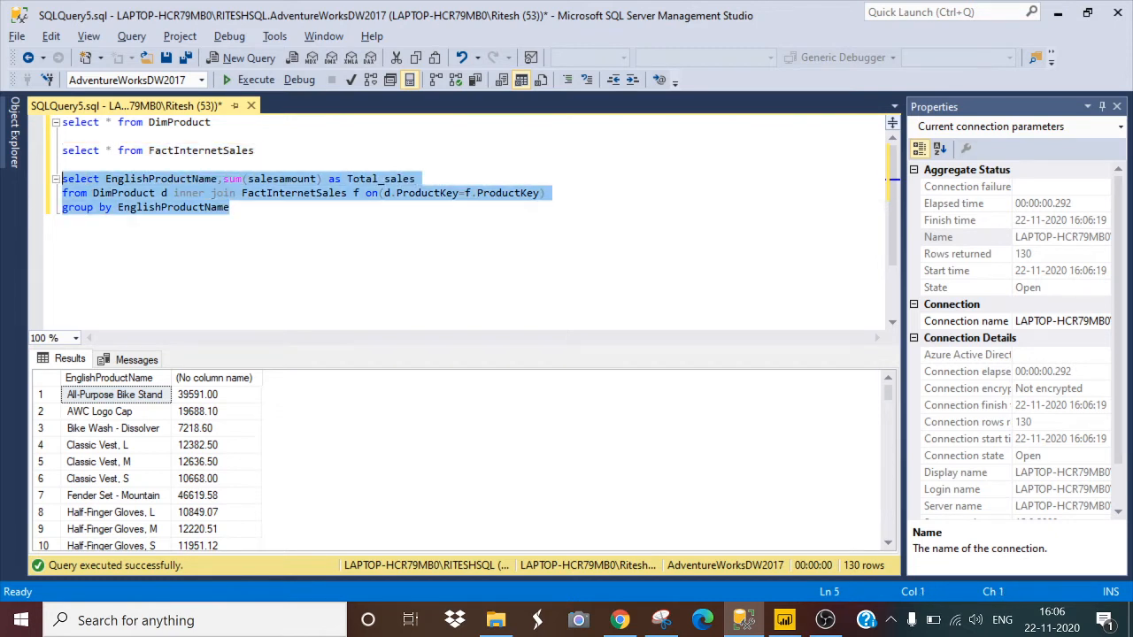
left_click(256, 79)
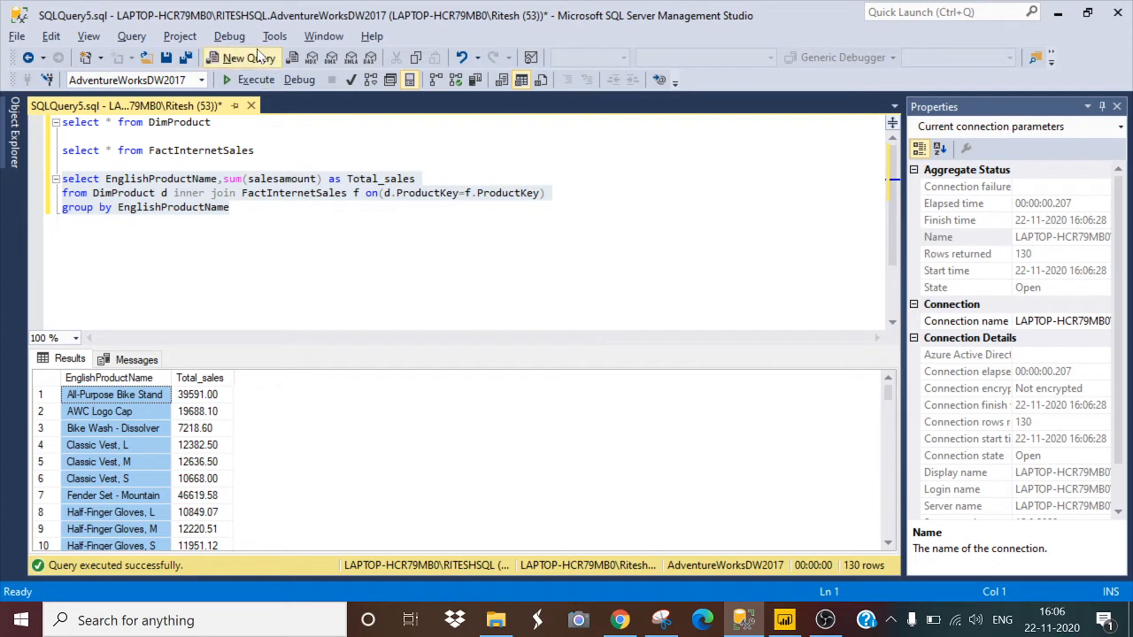
In a new query window, write CREATE PROCEDURE Product_Sales AS BEGIN … END around the sales query.
left_click(241, 57)
type("Crear")
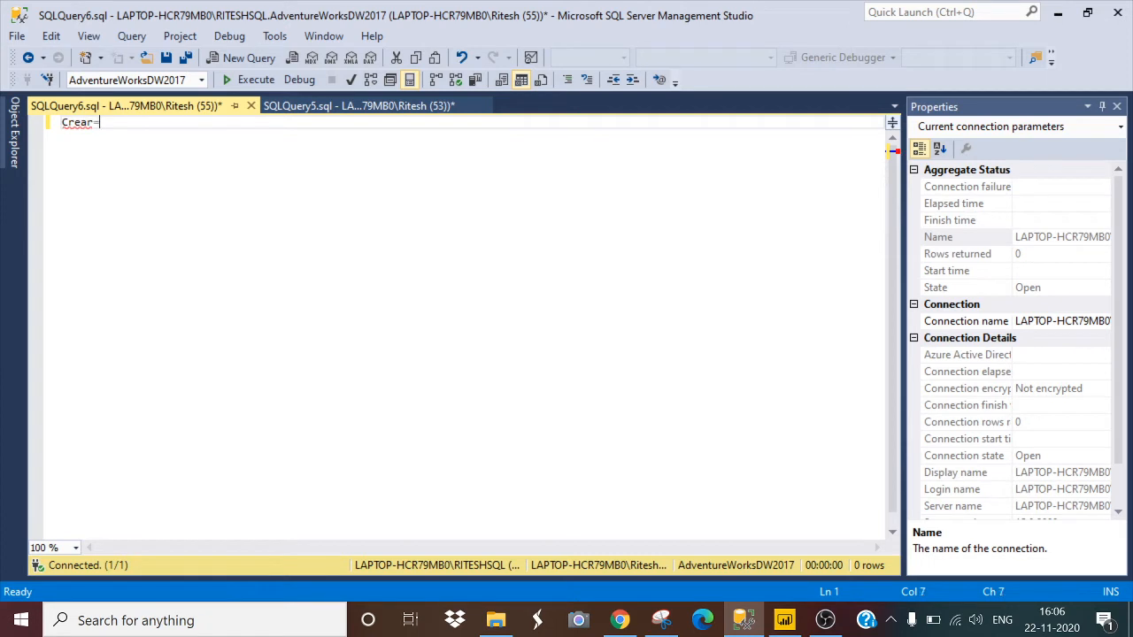
type("te")
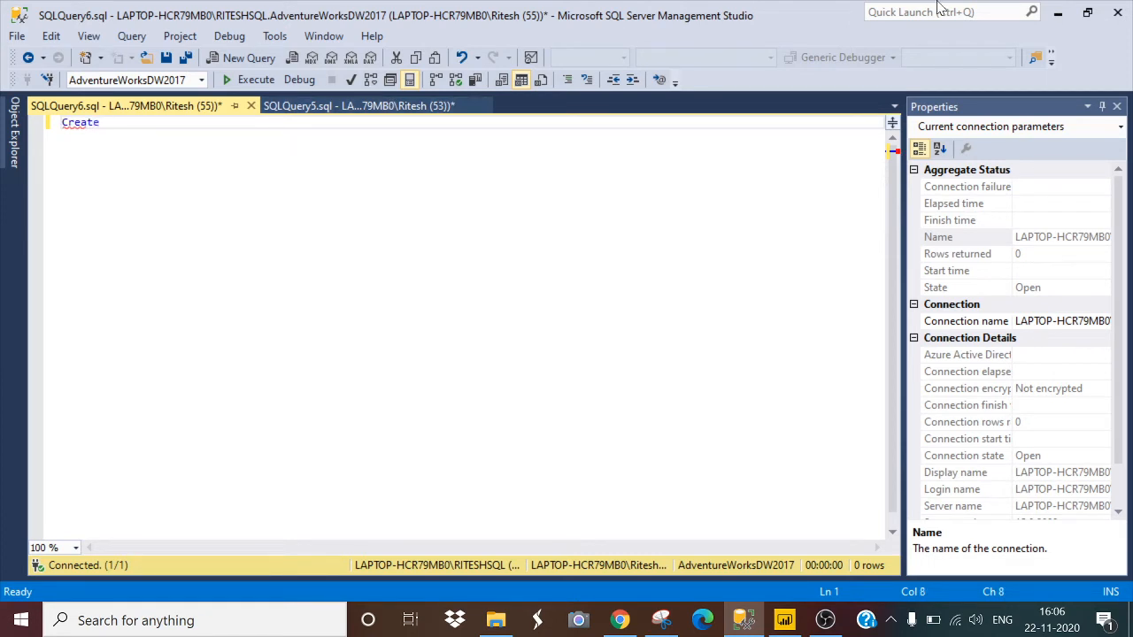
type("procedure")
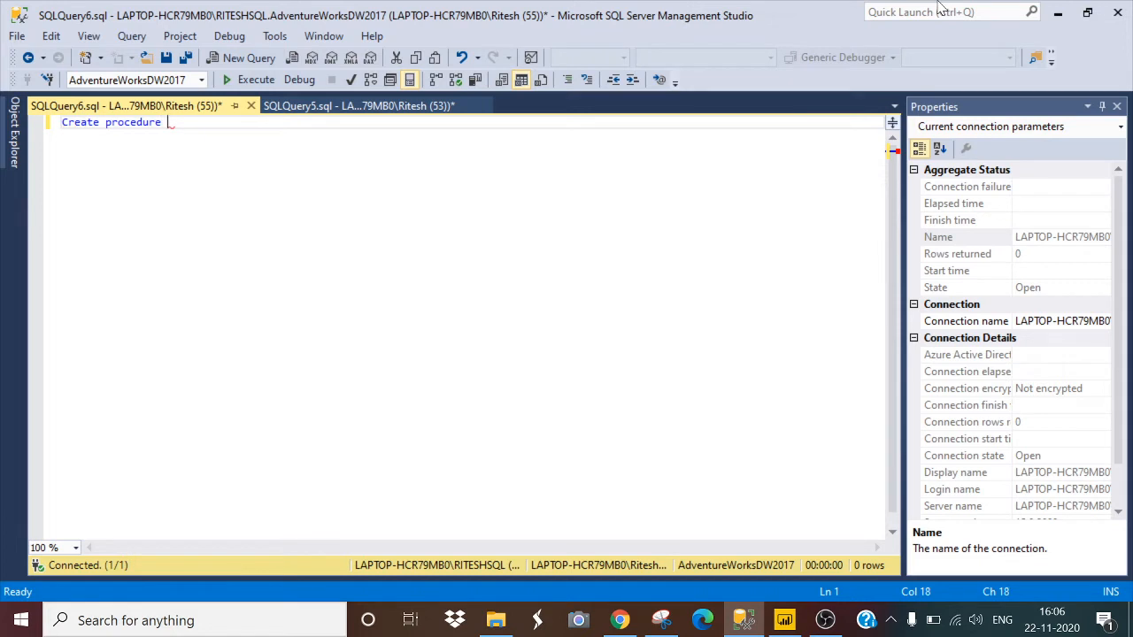
type("o")
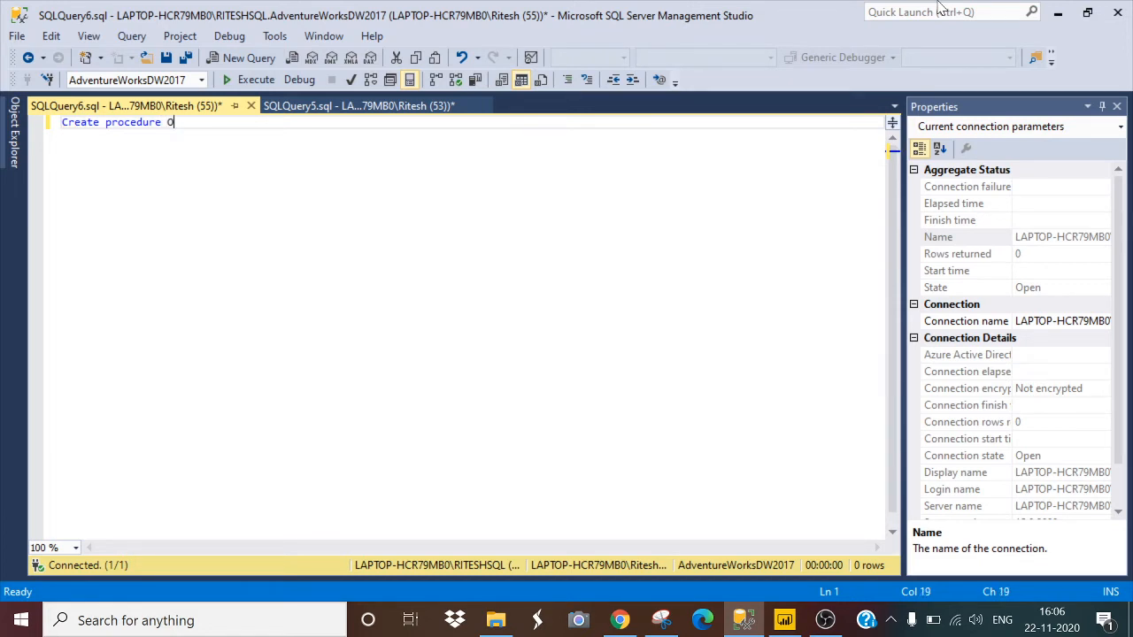
type("Product")
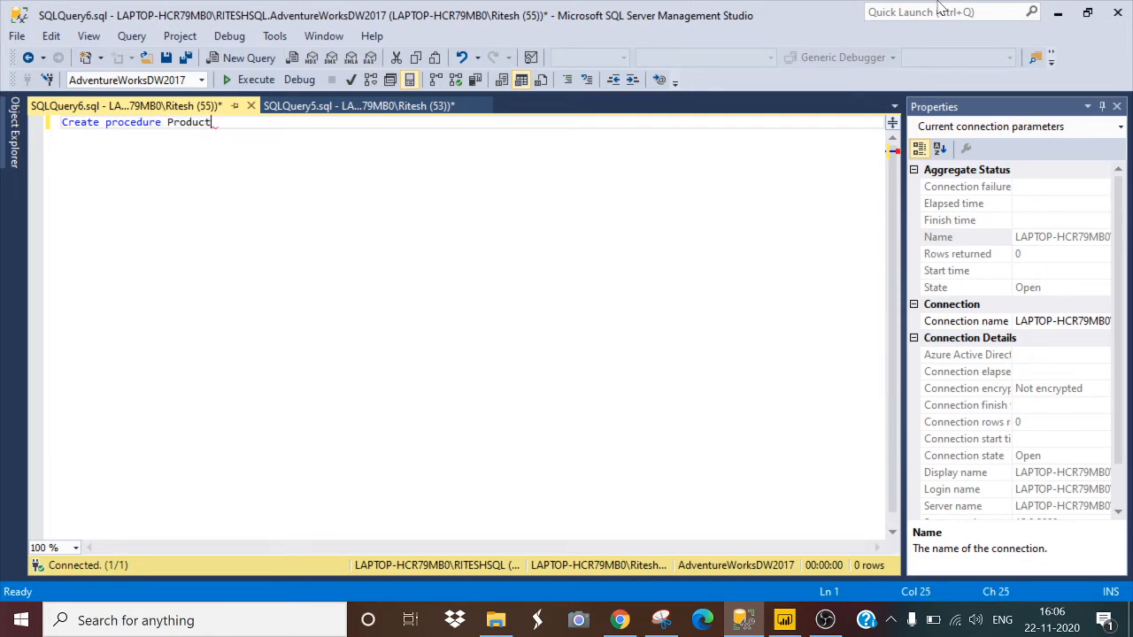
type("_Sales")
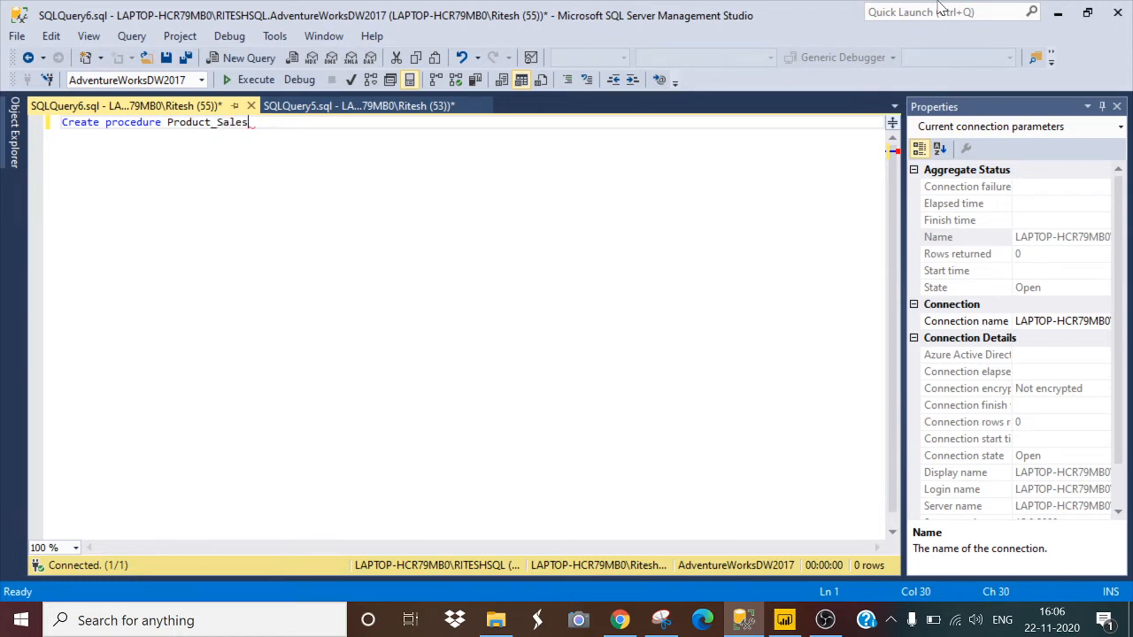
type("as b")
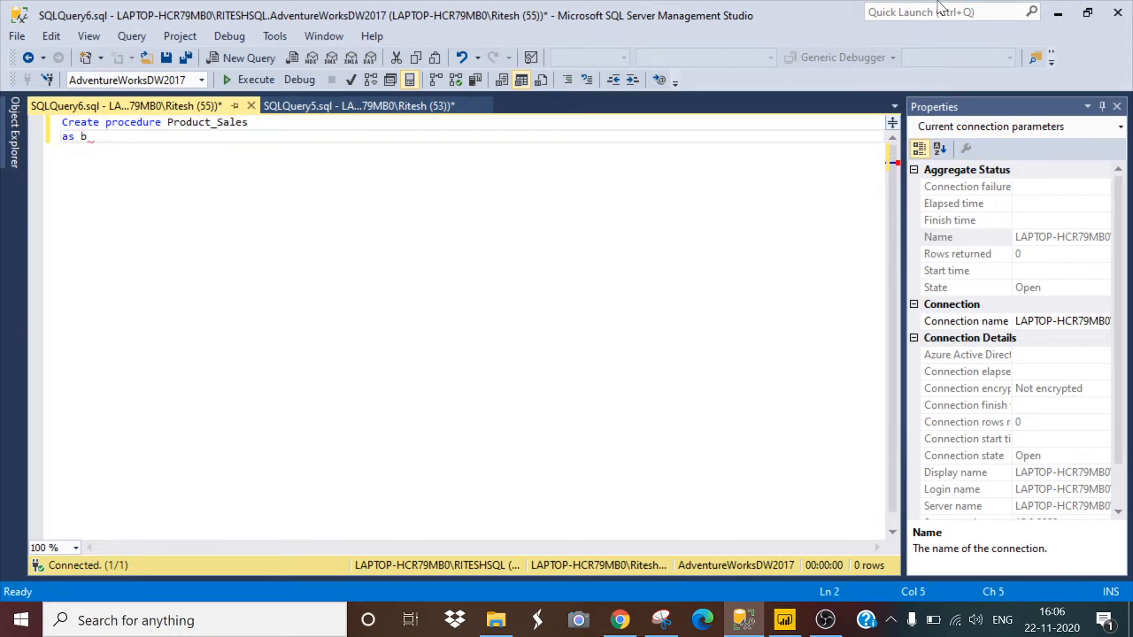
type("egin")
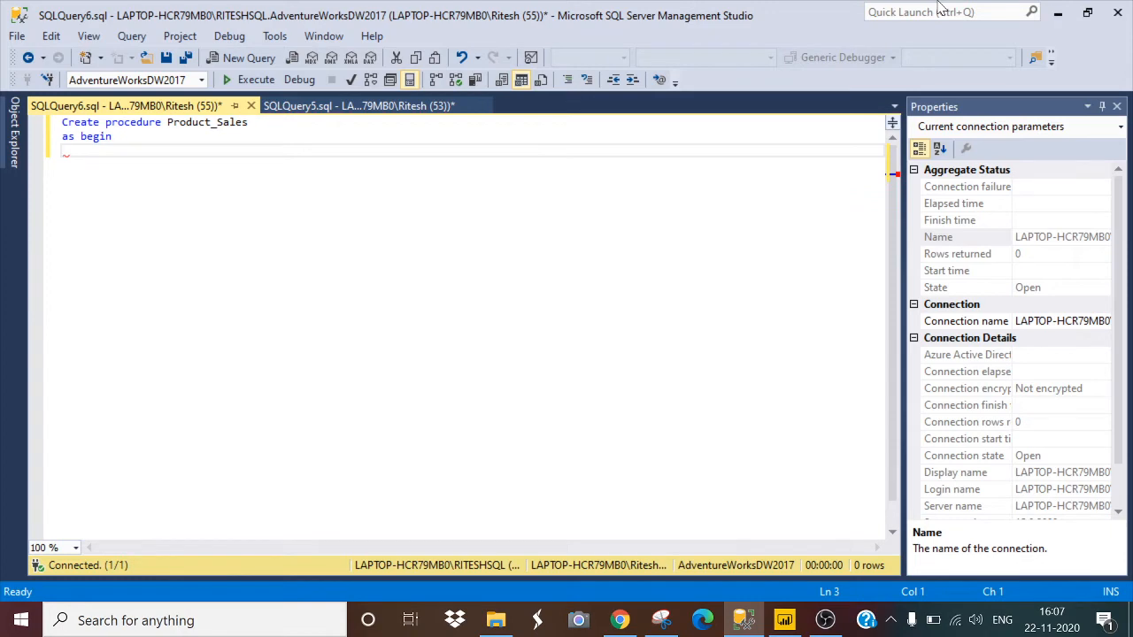
left_click(359, 105)
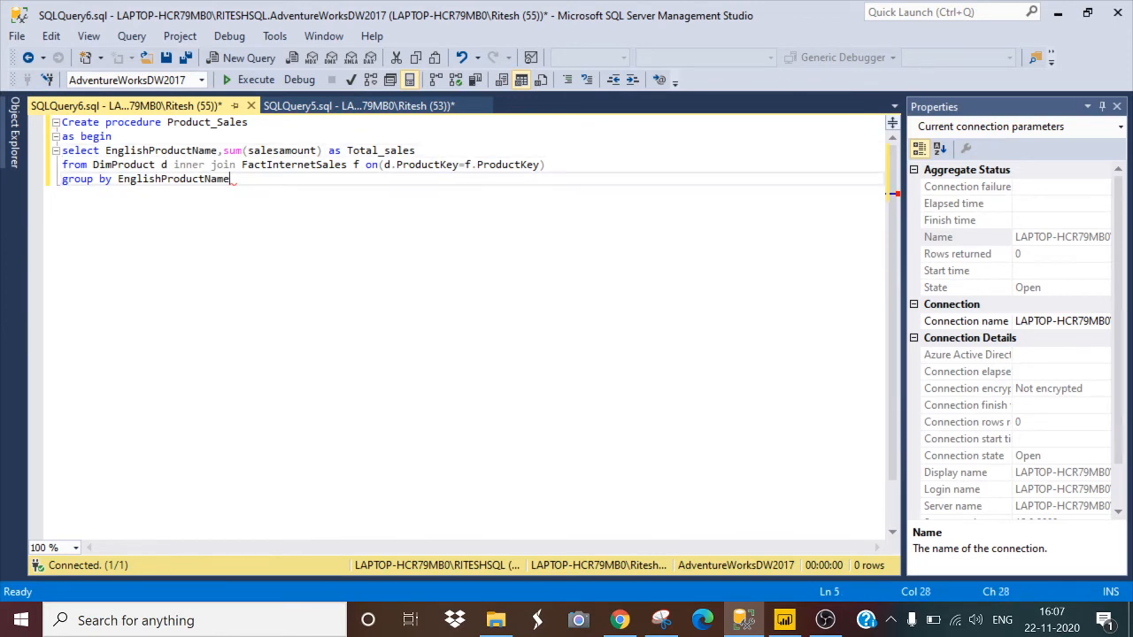
type("end")
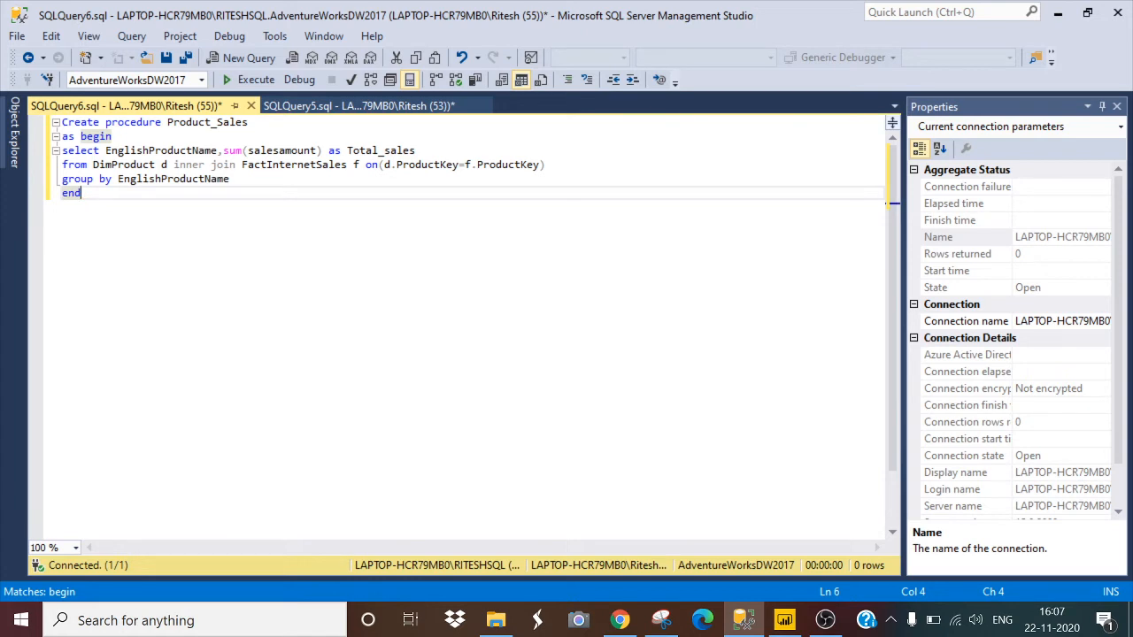
Execute the whole script so Product_Sales is created successfully.
key("ctrl+a")
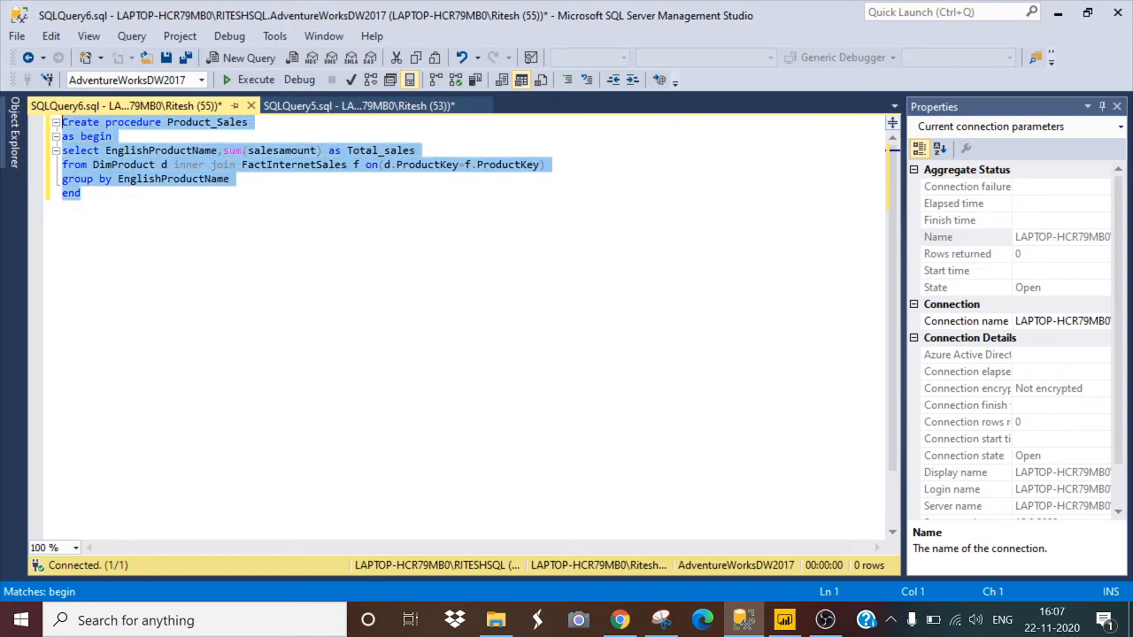
left_click(256, 78)
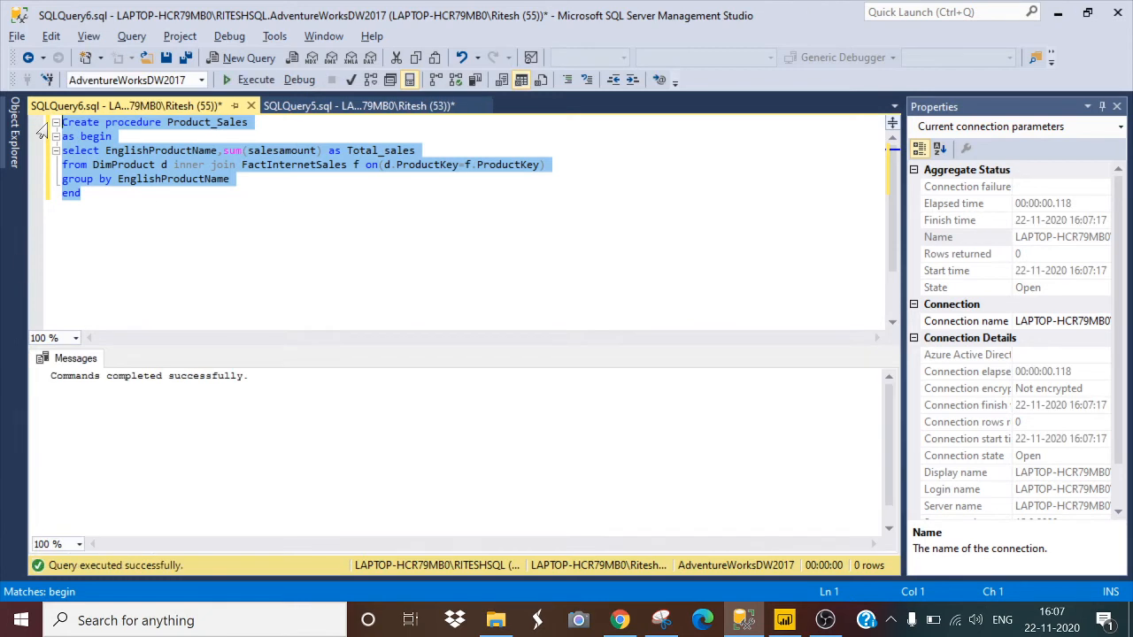
left_click(80, 193)
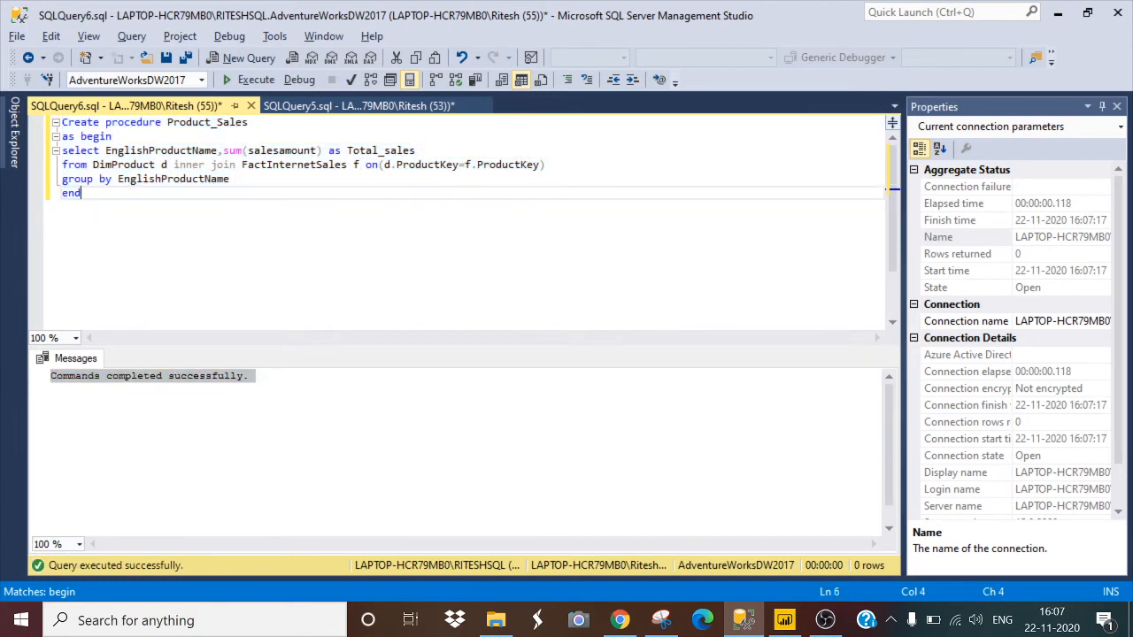
Run exec Product_Sales, returning 130 product names with Total_sales.
type("exec Product_Sales")
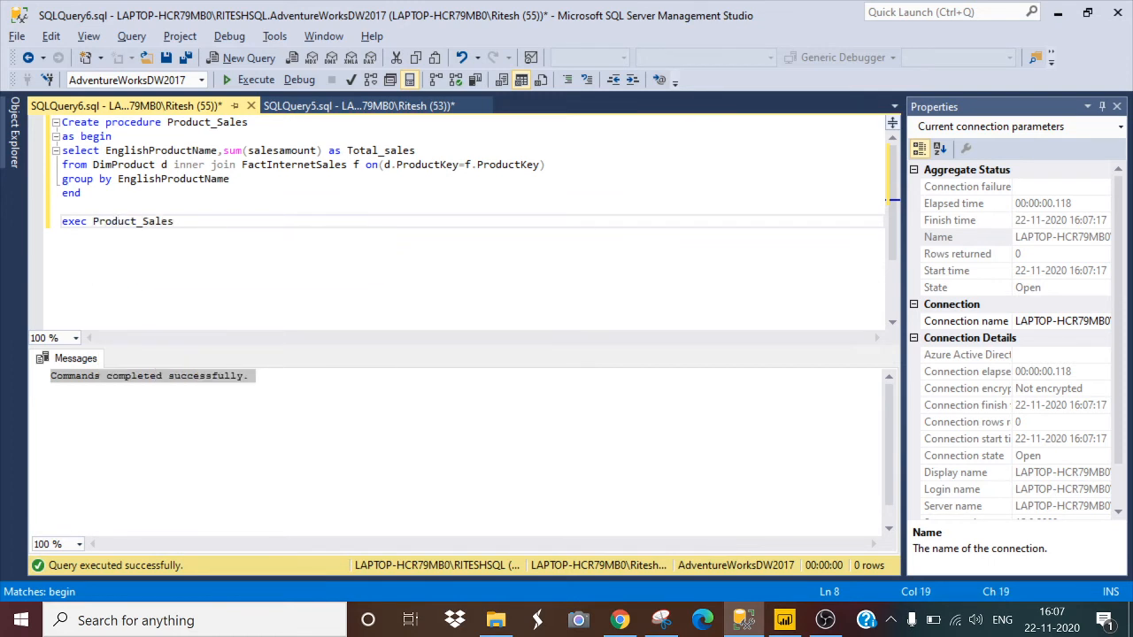
left_click(255, 79)
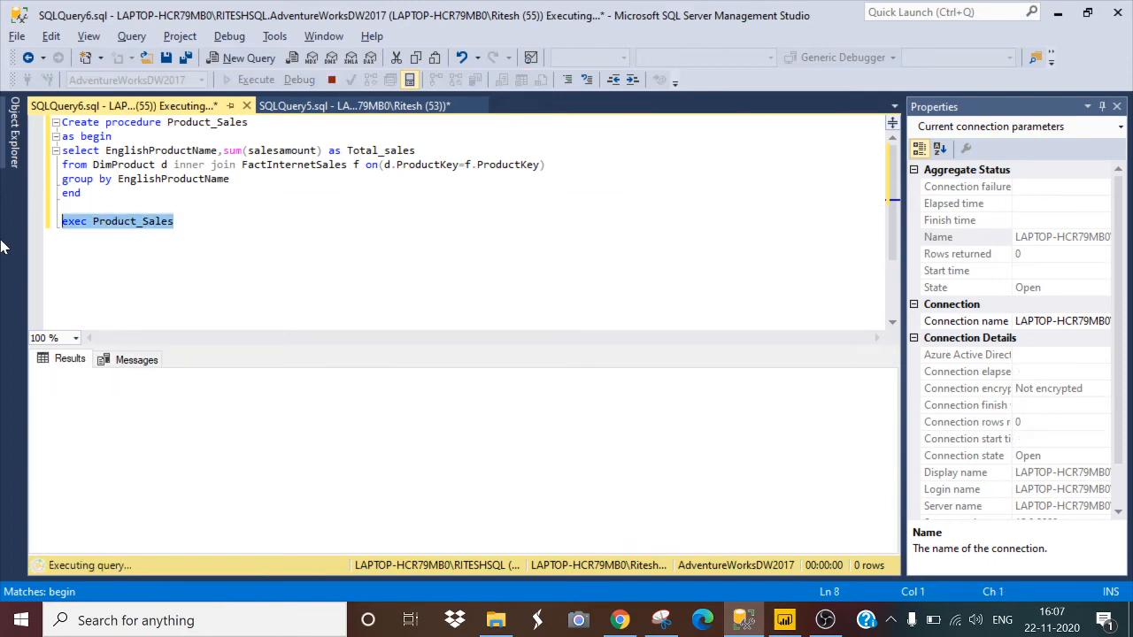
left_click(256, 79)
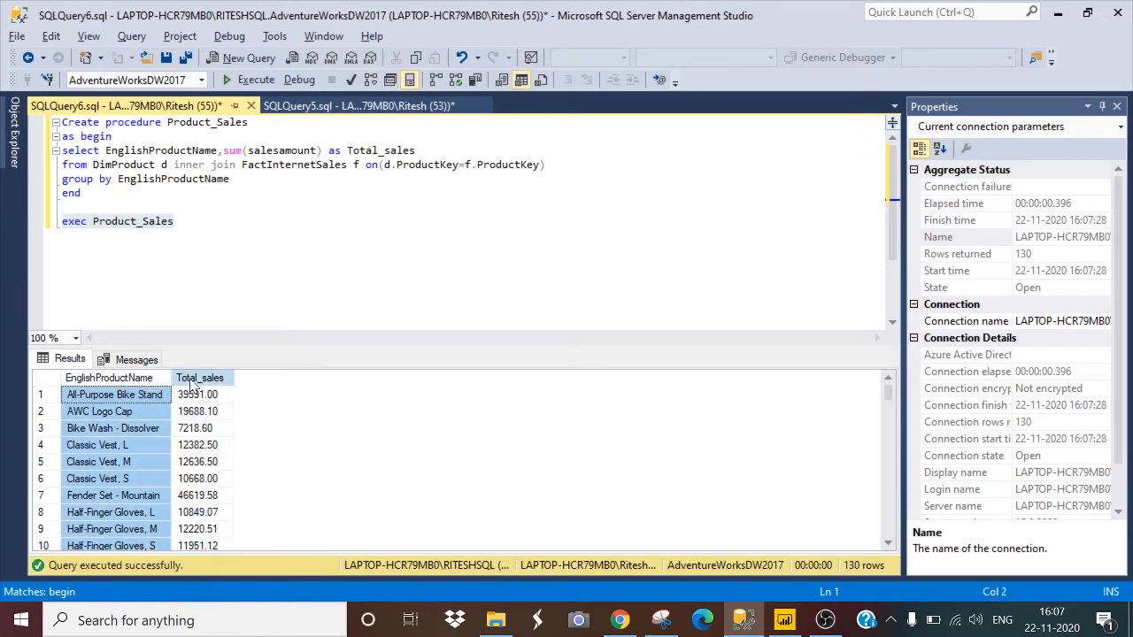
left_click(354, 106)
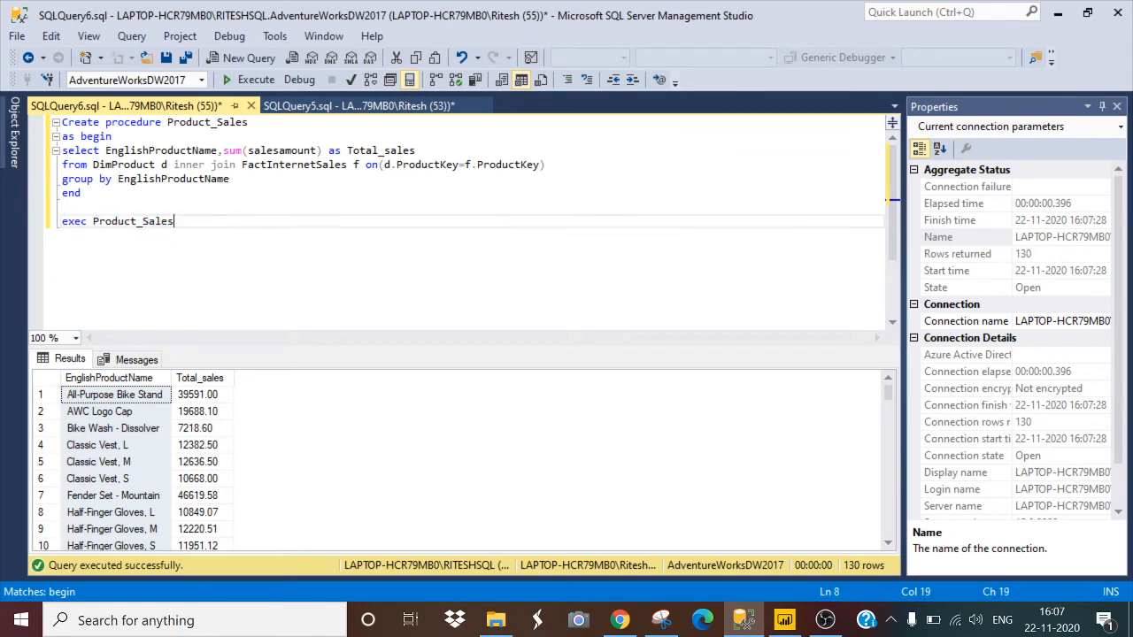
triple_click(117, 220)
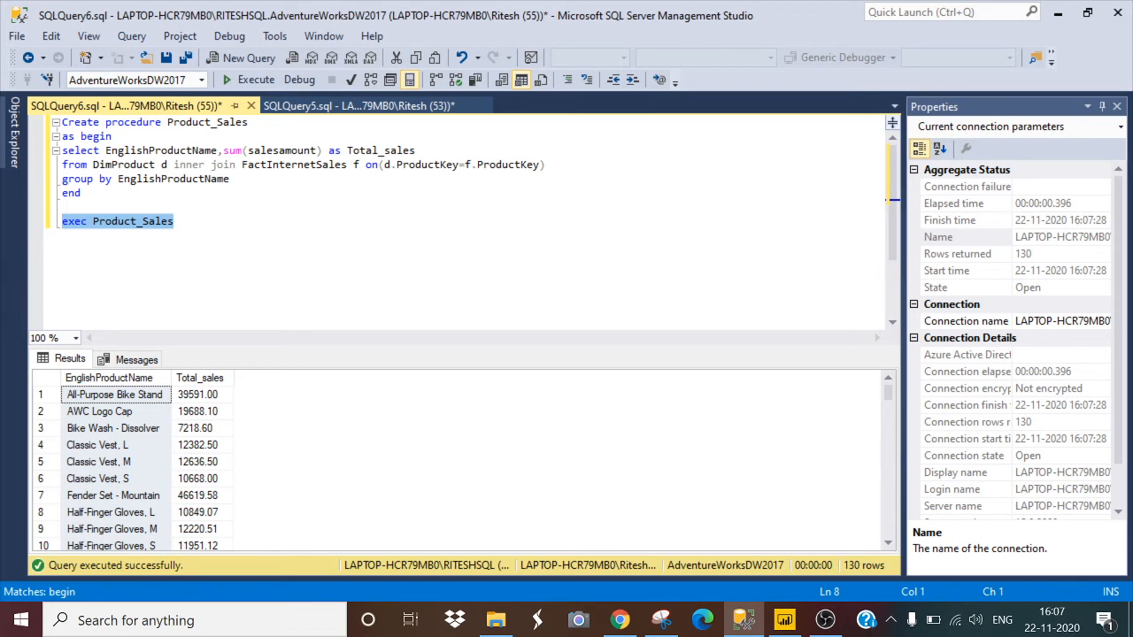
mouse_move(13, 119)
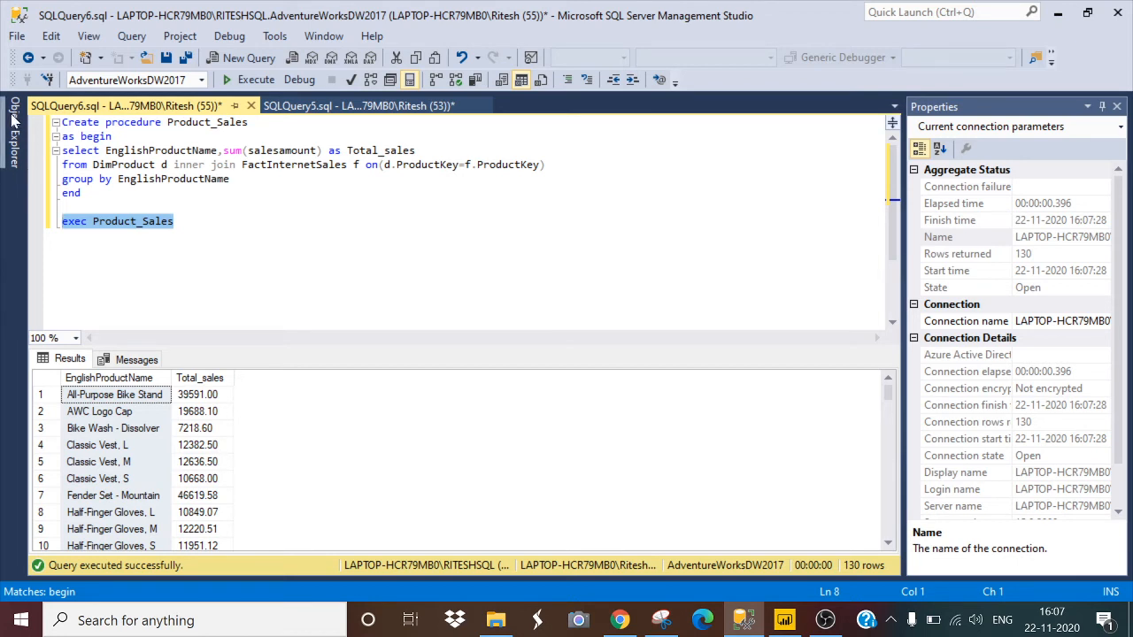
mouse_move(13, 122)
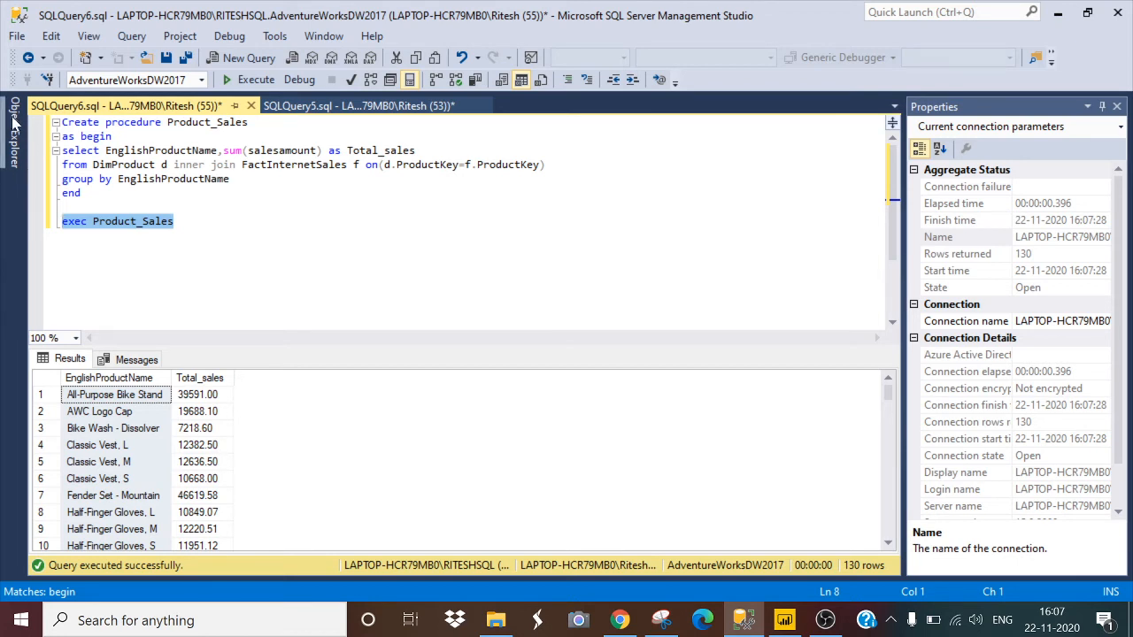
In Object Explorer, expand Databases > AdventureWorksDW2017 > Programmability > Stored Procedures.
left_click(13, 116)
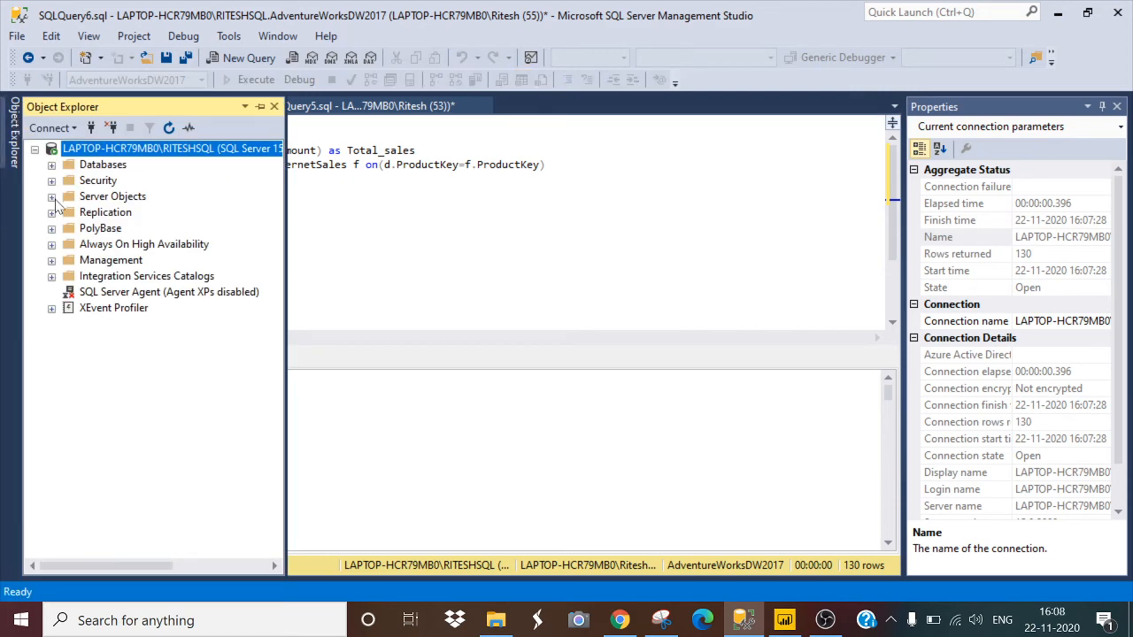
left_click(52, 164)
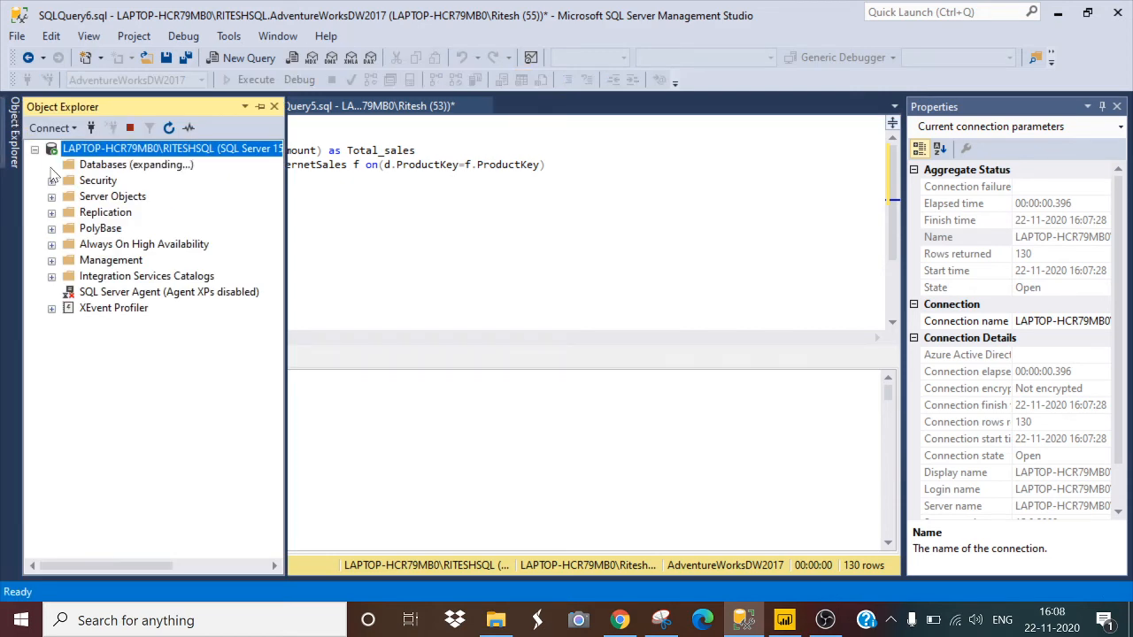
left_click(52, 164)
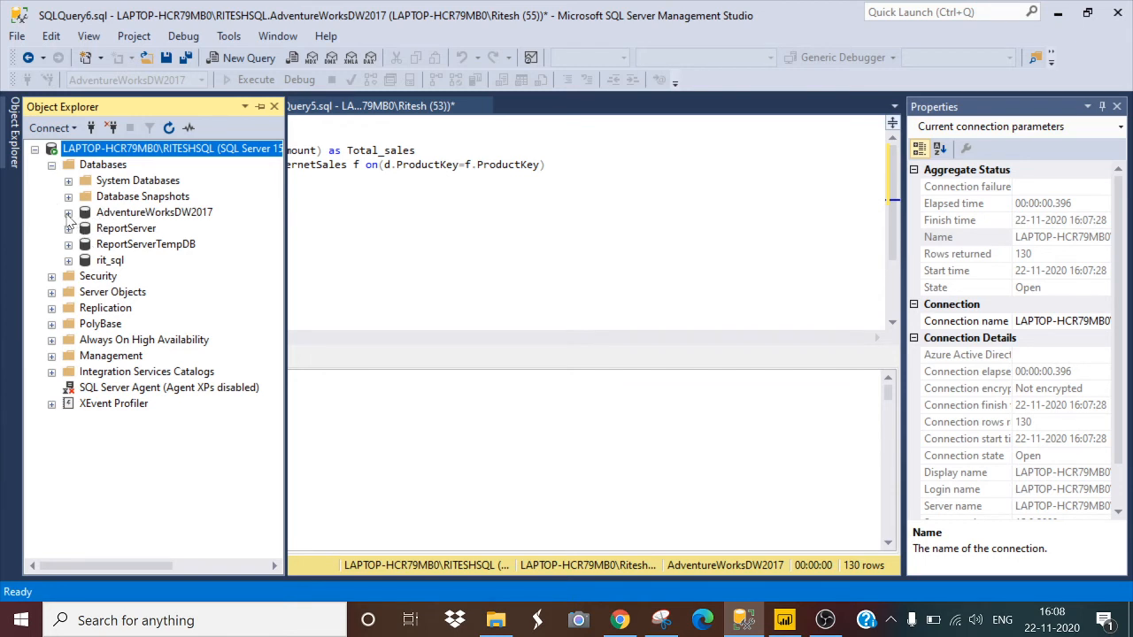
left_click(68, 212)
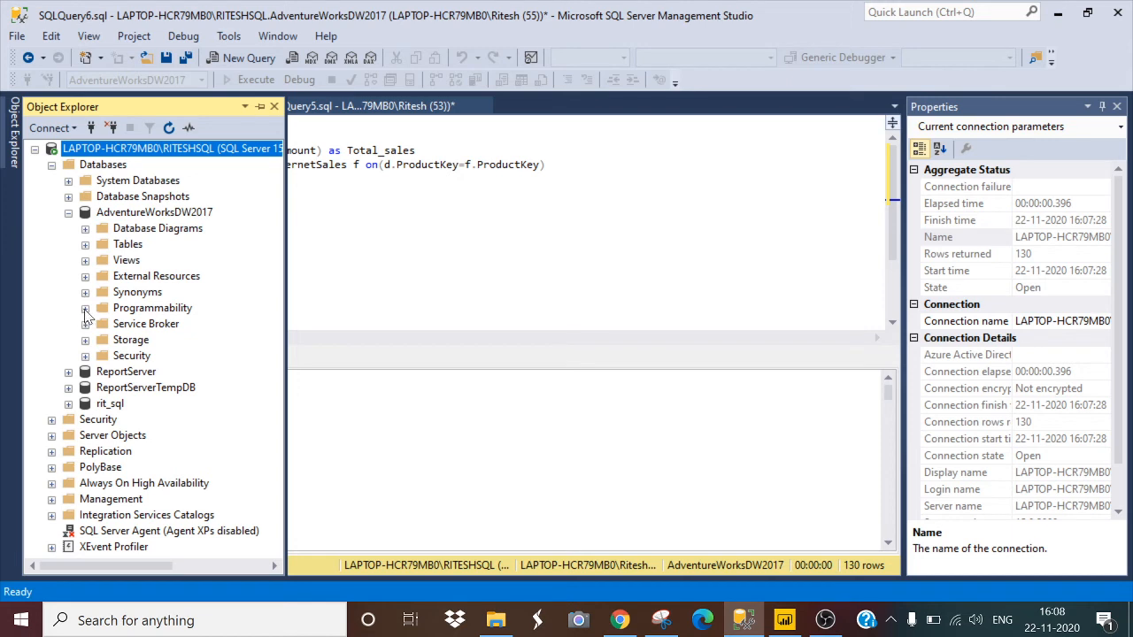
left_click(85, 307)
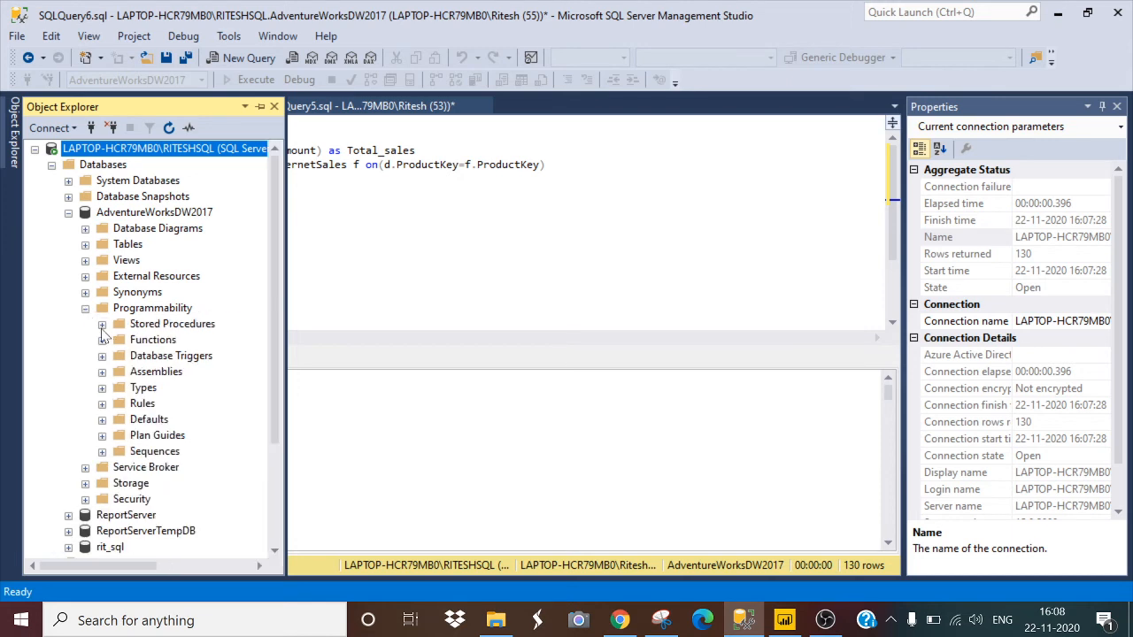
left_click(172, 323)
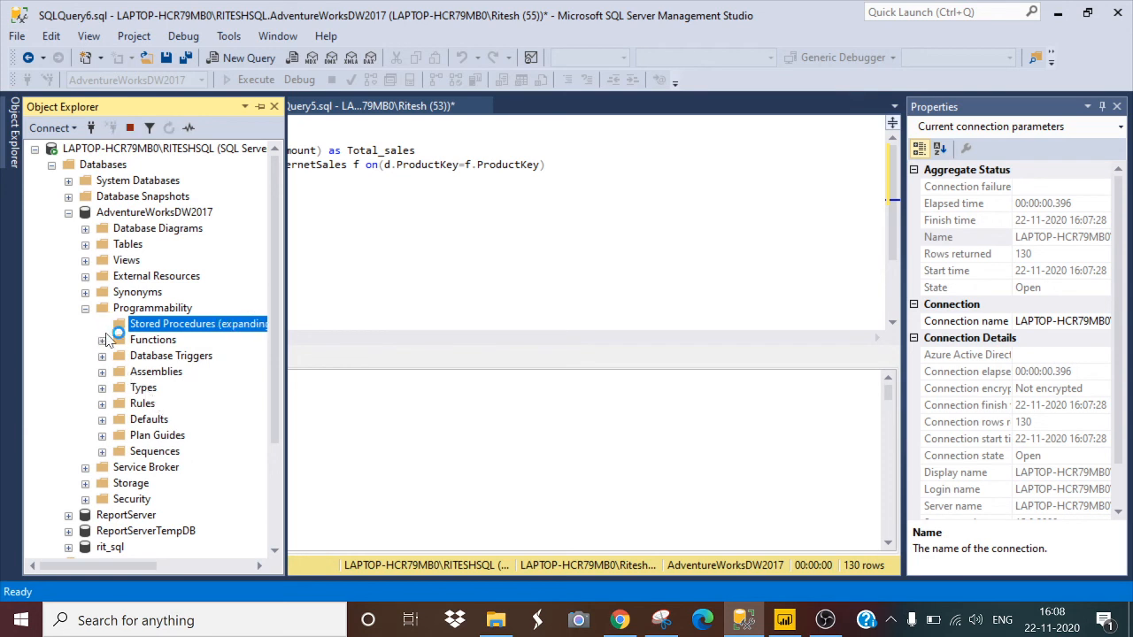
left_click(120, 323)
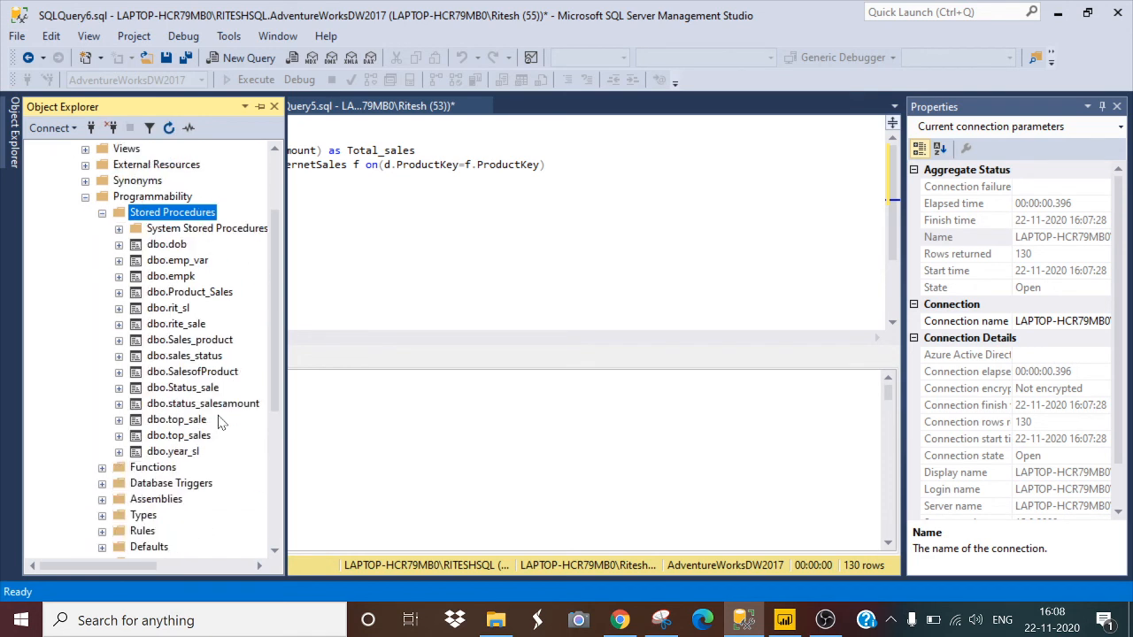
mouse_move(172, 303)
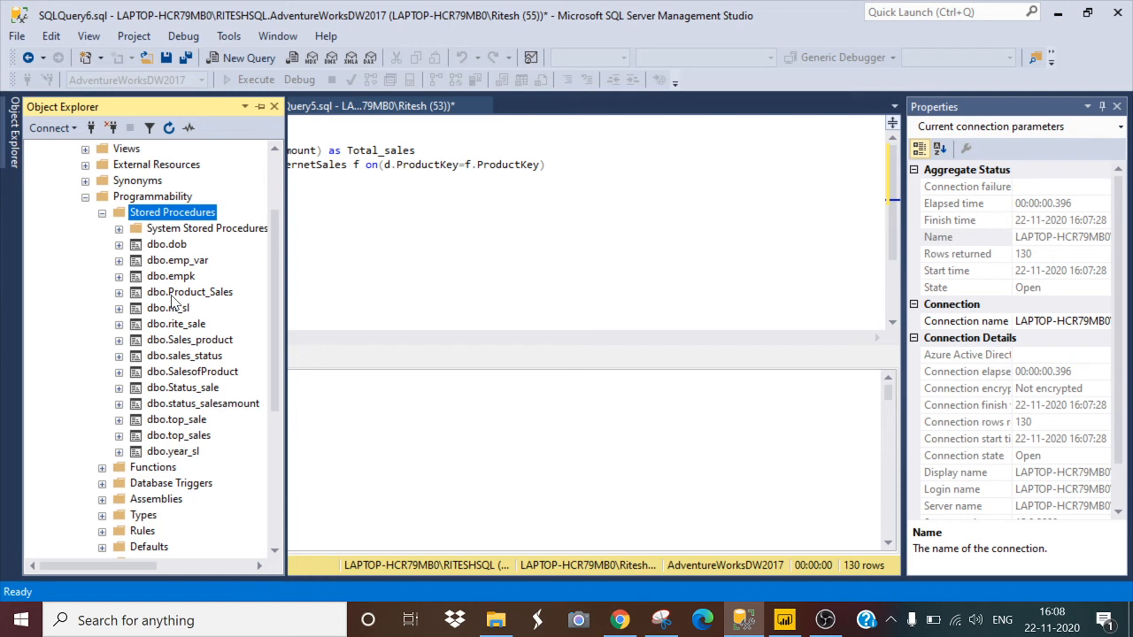
Execute dbo.Product_Sales from its context menu with no parameters.
right_click(190, 291)
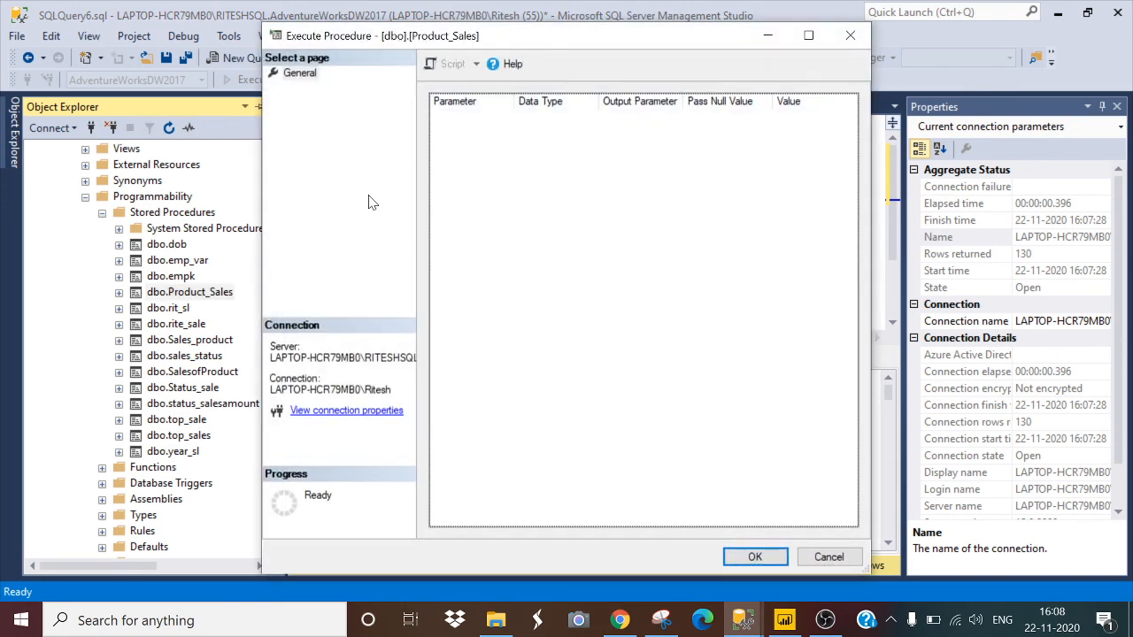
mouse_move(801, 447)
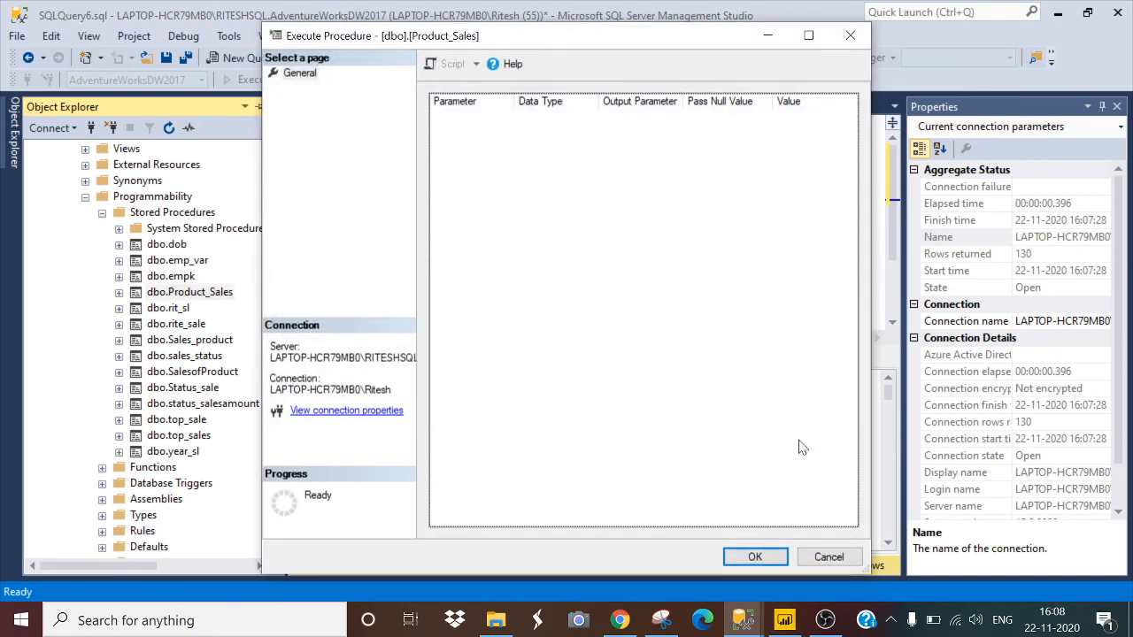
left_click(754, 556)
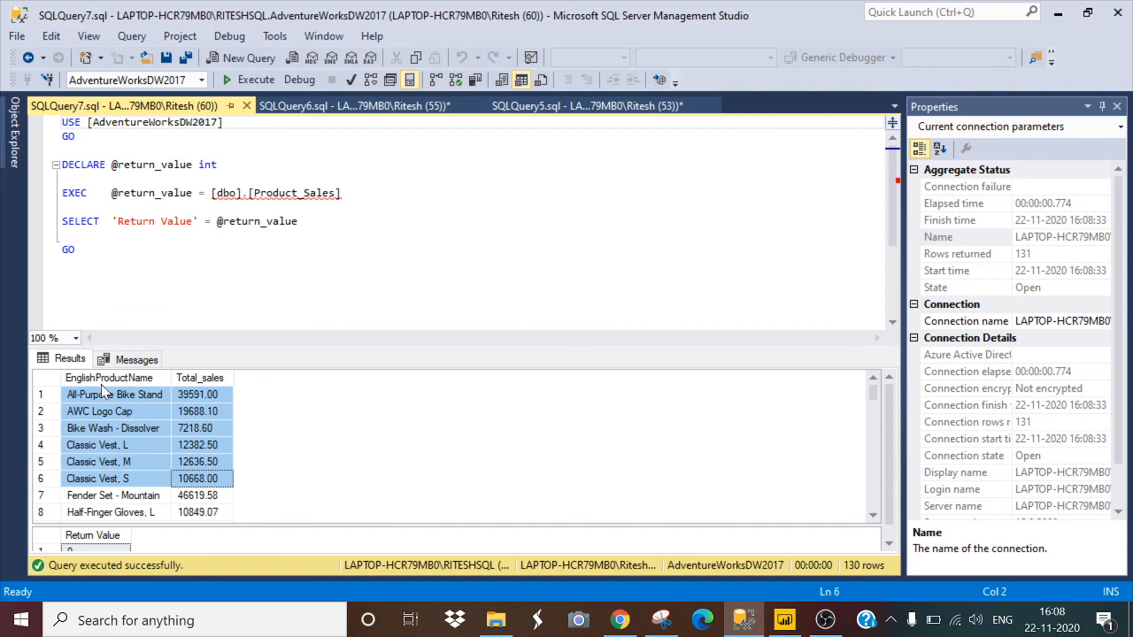
scroll("down", 3)
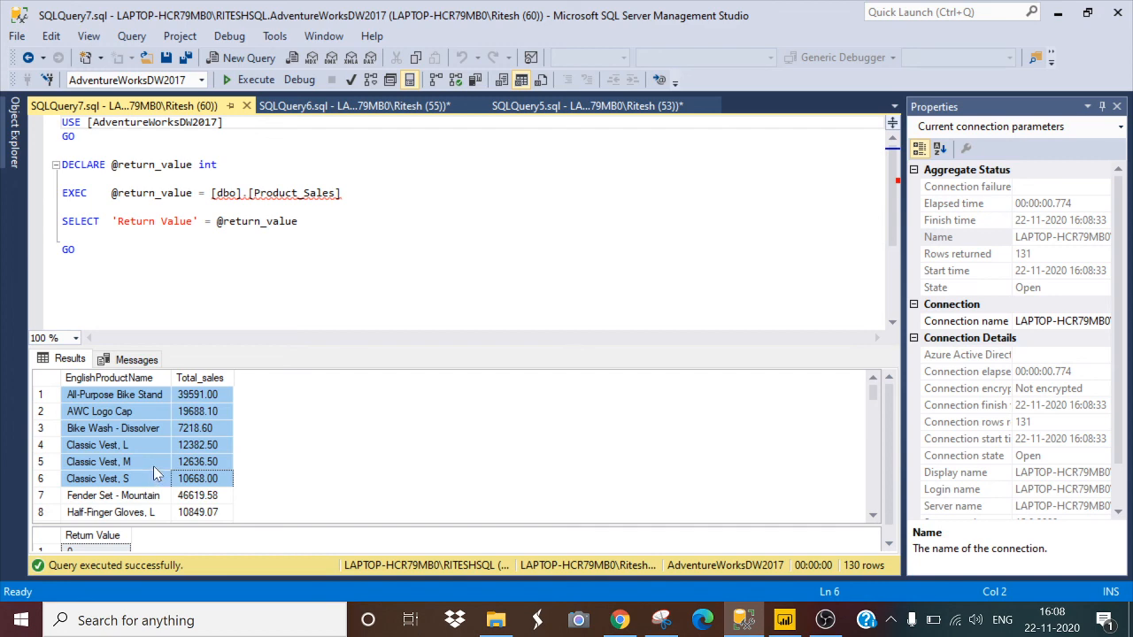
mouse_move(459, 478)
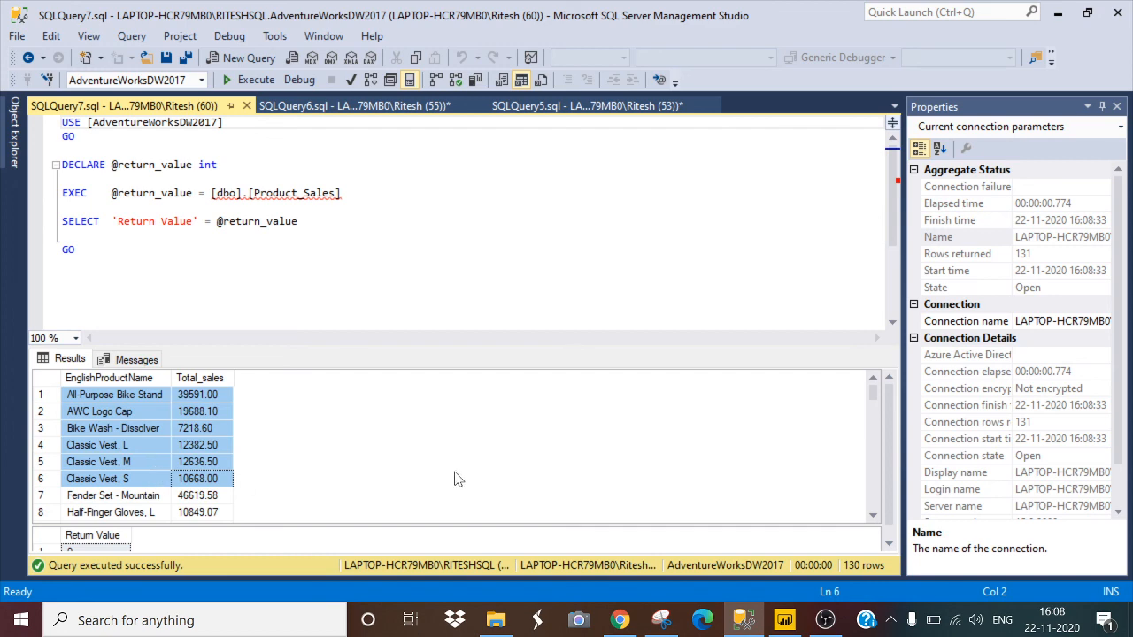